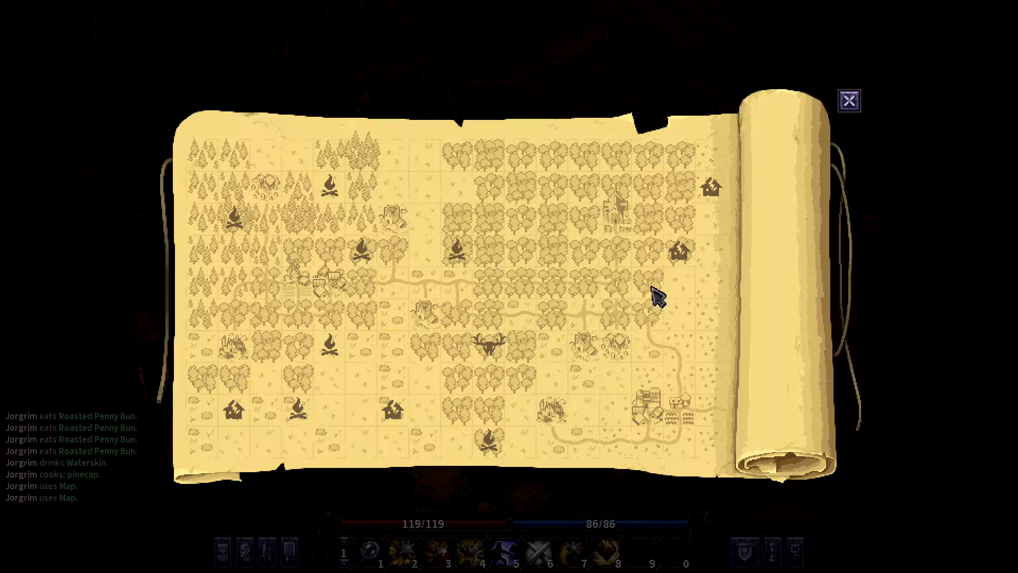
pyautogui.moveTo(707, 195)
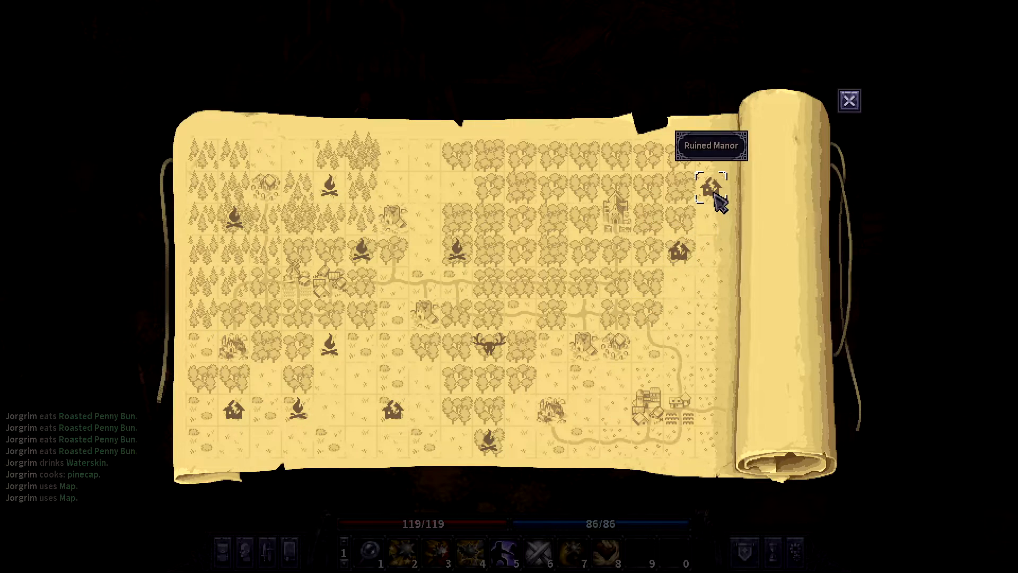
pyautogui.moveTo(586, 392)
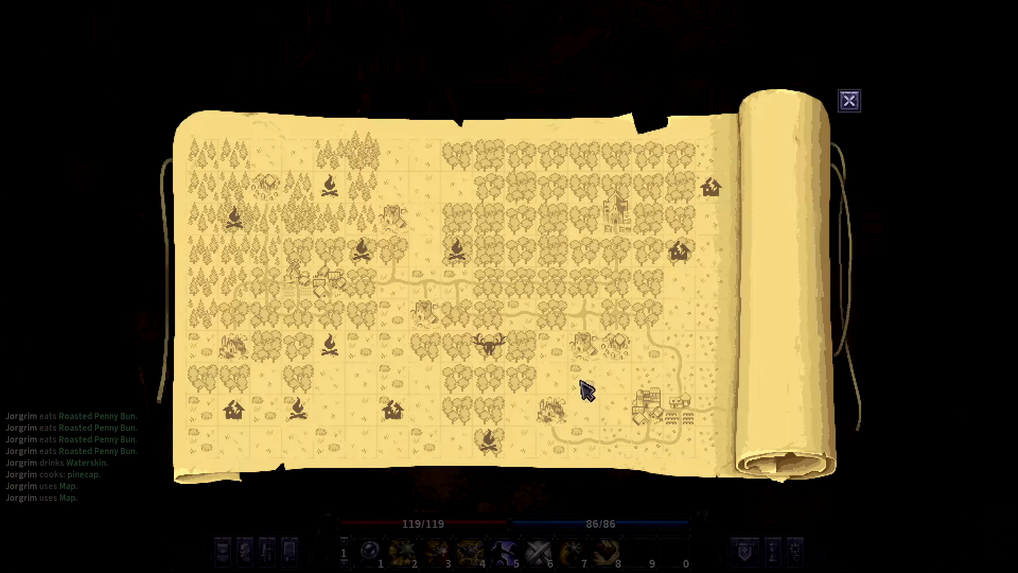
pyautogui.moveTo(636, 319)
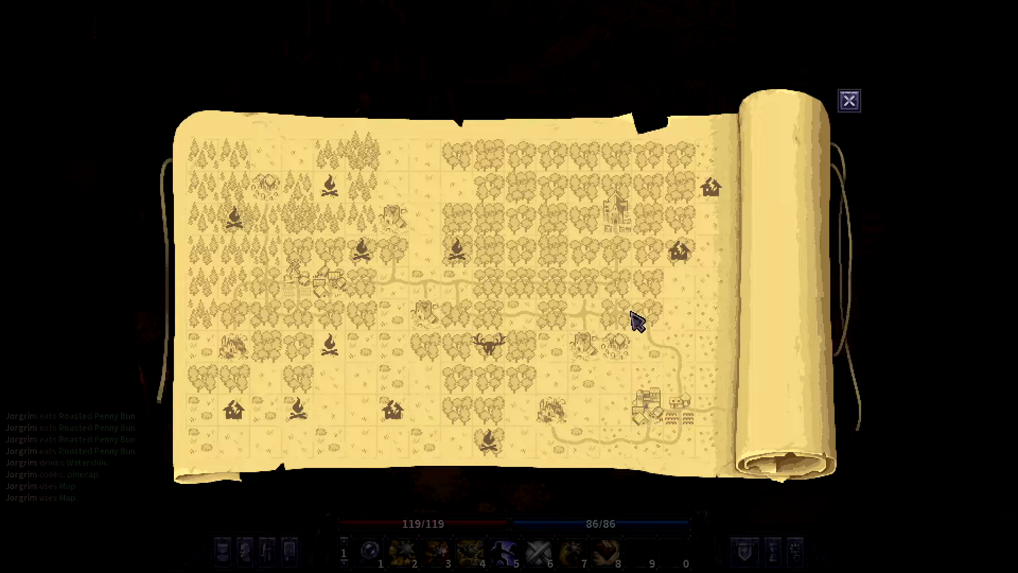
pyautogui.moveTo(682, 250)
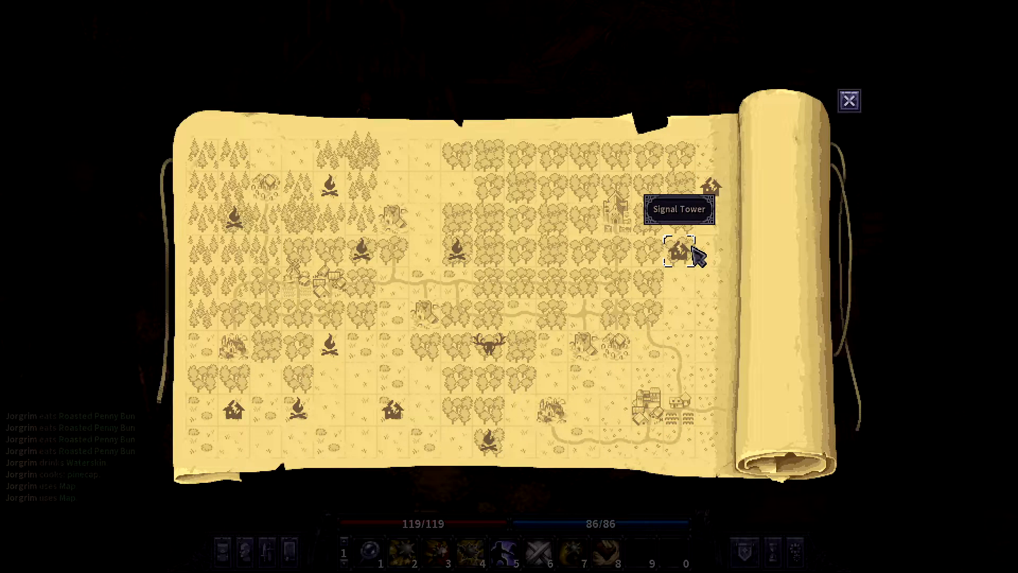
# Close the world map and return to Jorgrim at the campfire in the ruins
pyautogui.click(846, 100)
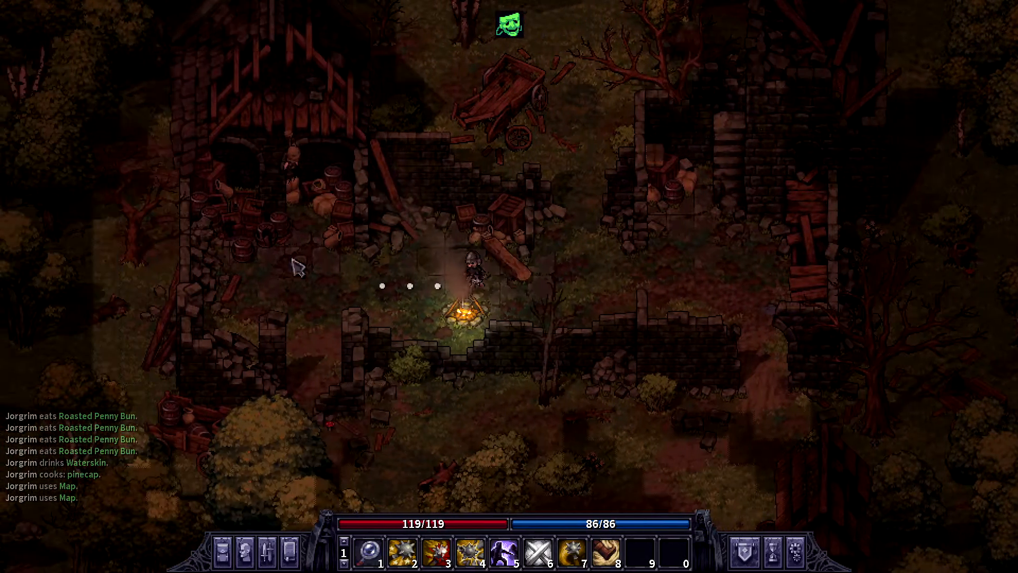
# Walk Jorgrim toward the stone building to start smashing its barrels and crates
pyautogui.click(299, 266)
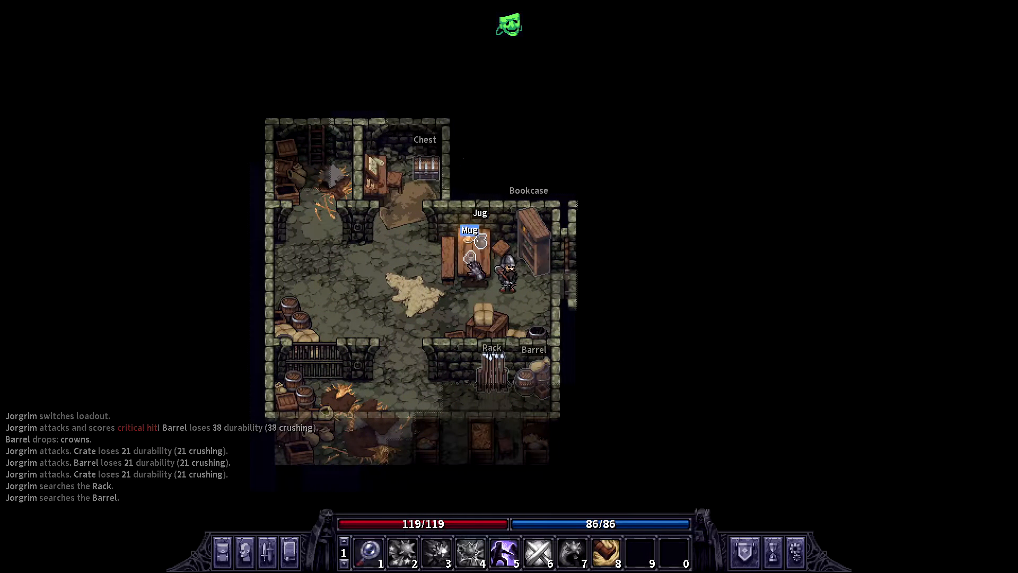
# Read Geomantic Treatise I from the bookcase, then lockpick the chest open
pyautogui.click(533, 237)
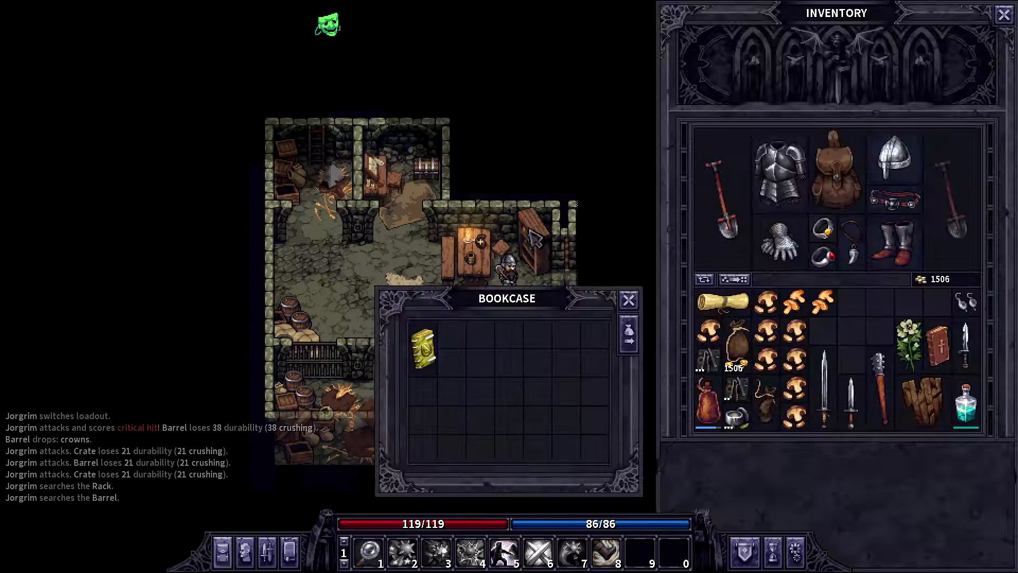
pyautogui.rightClick(423, 346)
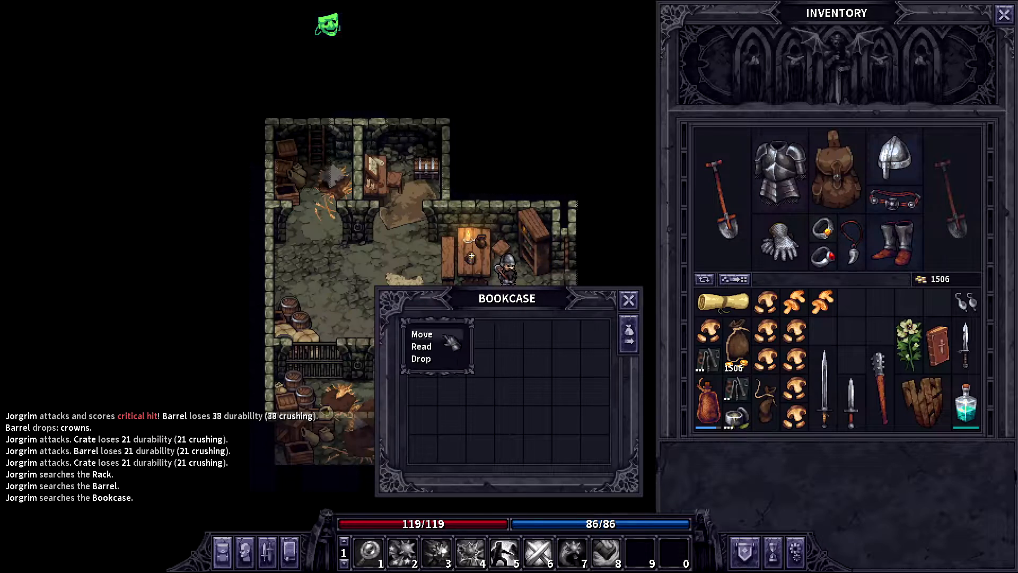
pyautogui.click(421, 346)
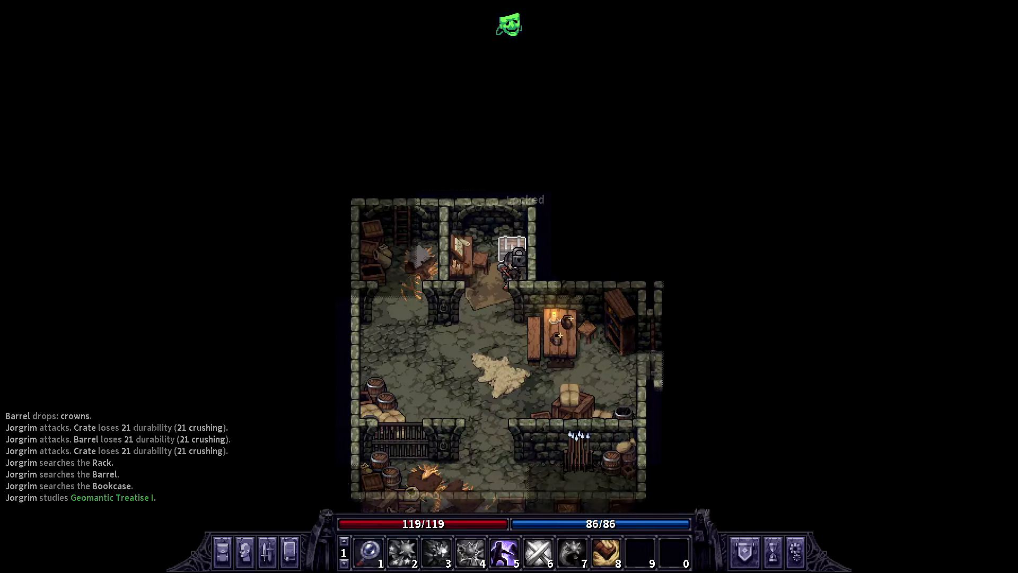
pyautogui.click(513, 250)
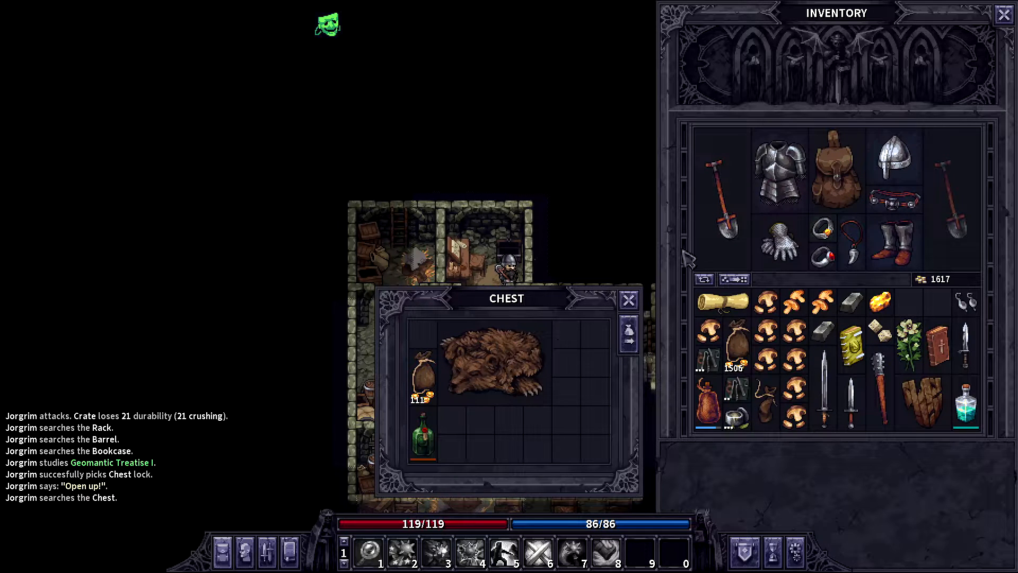
# Look inside the worn backpack and eat a Roasted Penny Bun
pyautogui.rightClick(838, 167)
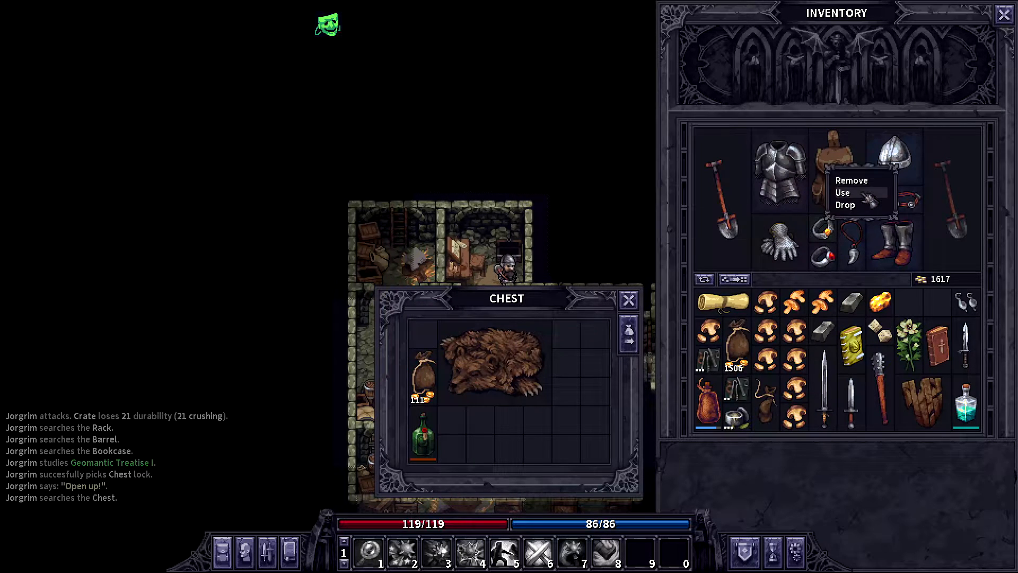
pyautogui.click(842, 192)
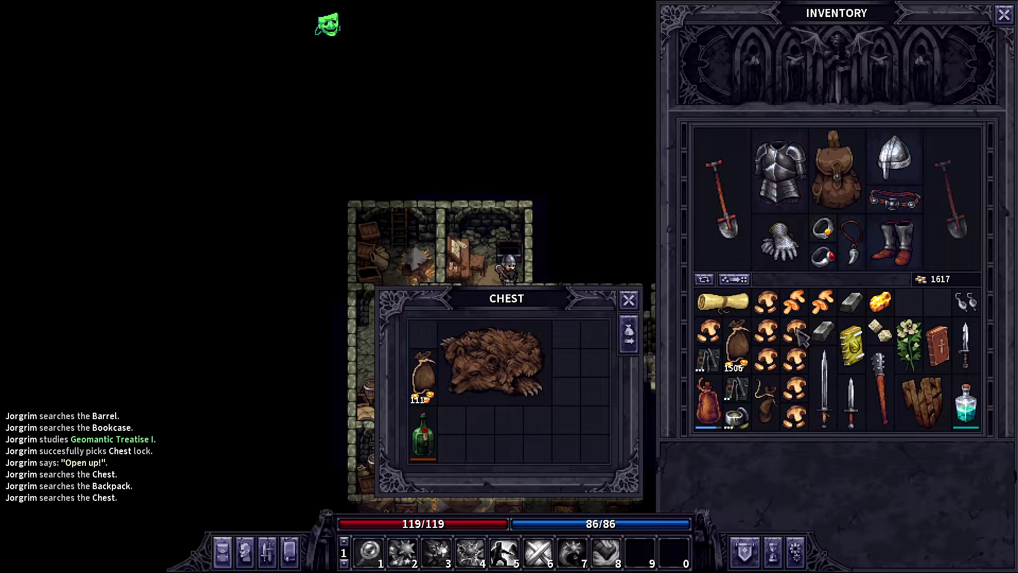
pyautogui.rightClick(793, 354)
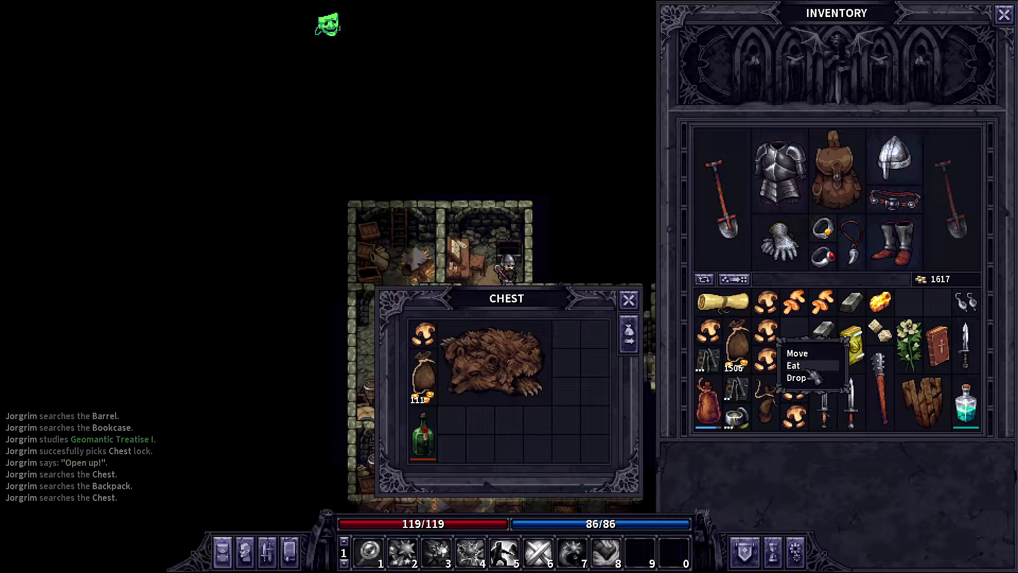
pyautogui.click(794, 365)
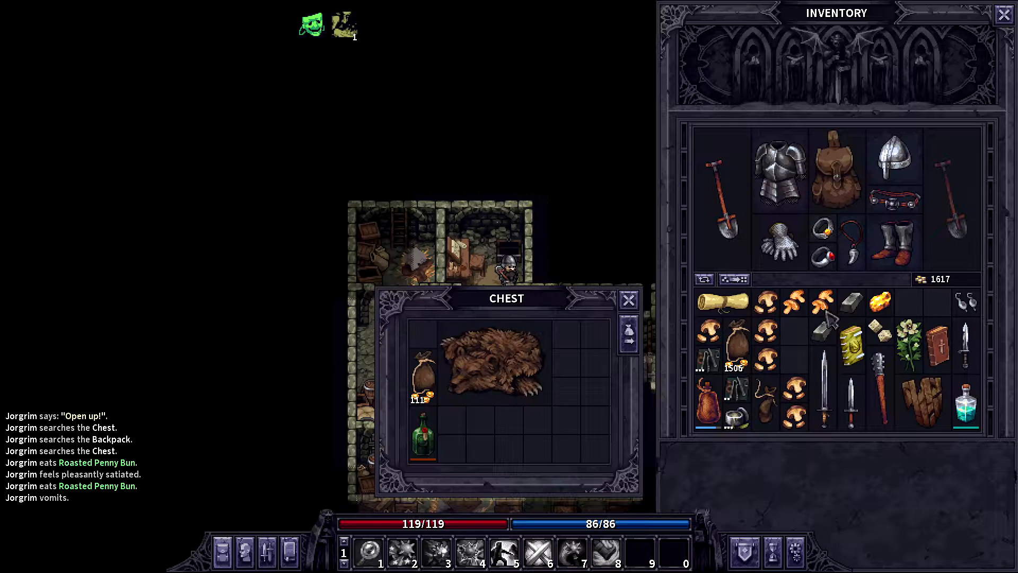
pyautogui.moveTo(422, 370)
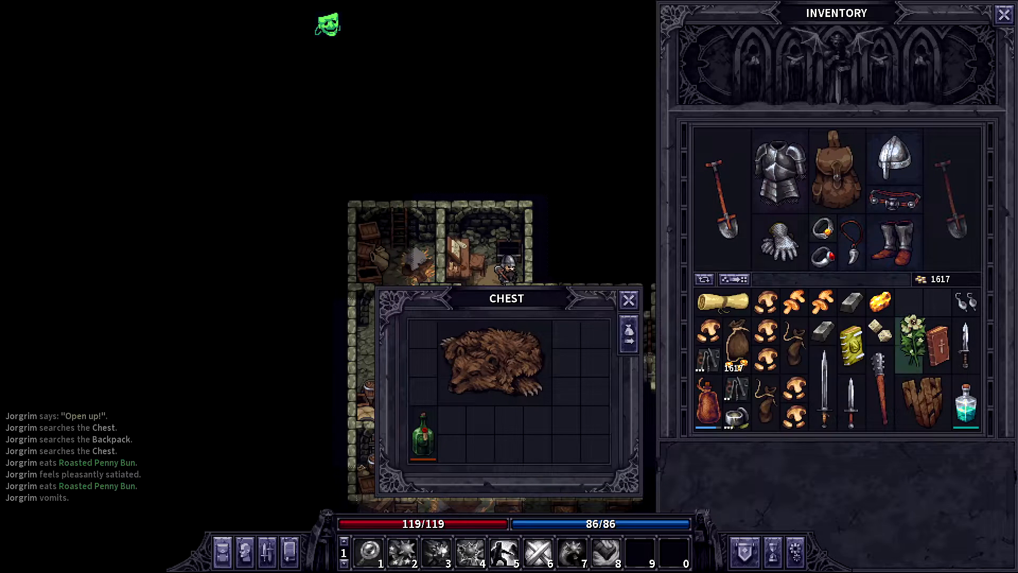
pyautogui.moveTo(911, 343)
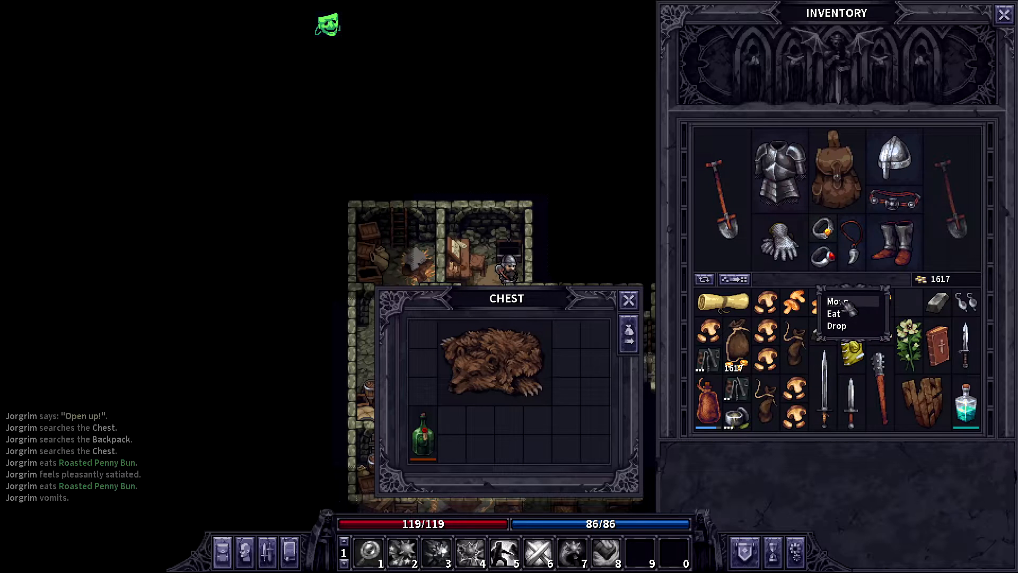
# Search the bookcase for Swords Treatise II, stow spare gear in the backpack and close the inventory
pyautogui.click(835, 301)
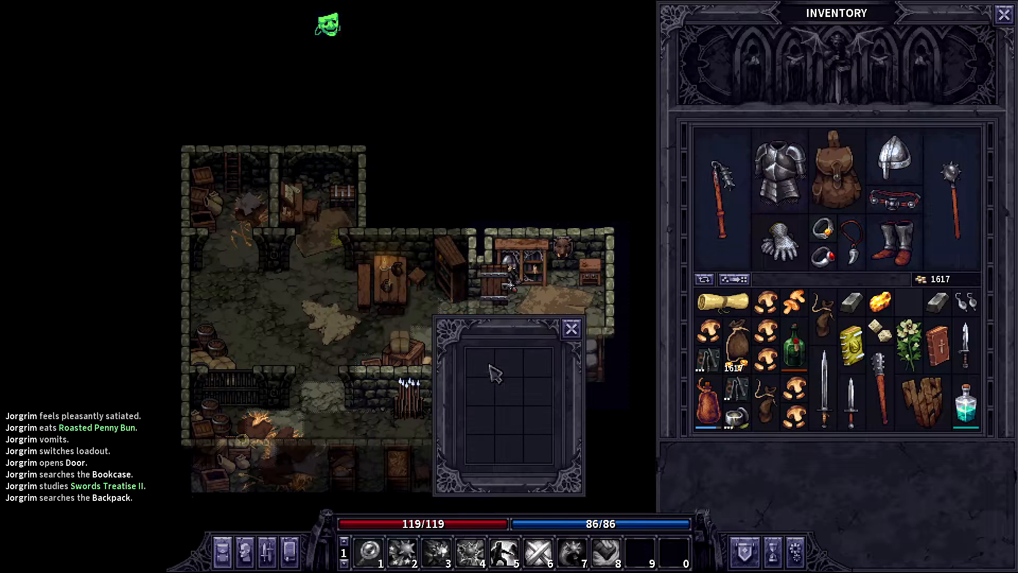
pyautogui.click(570, 328)
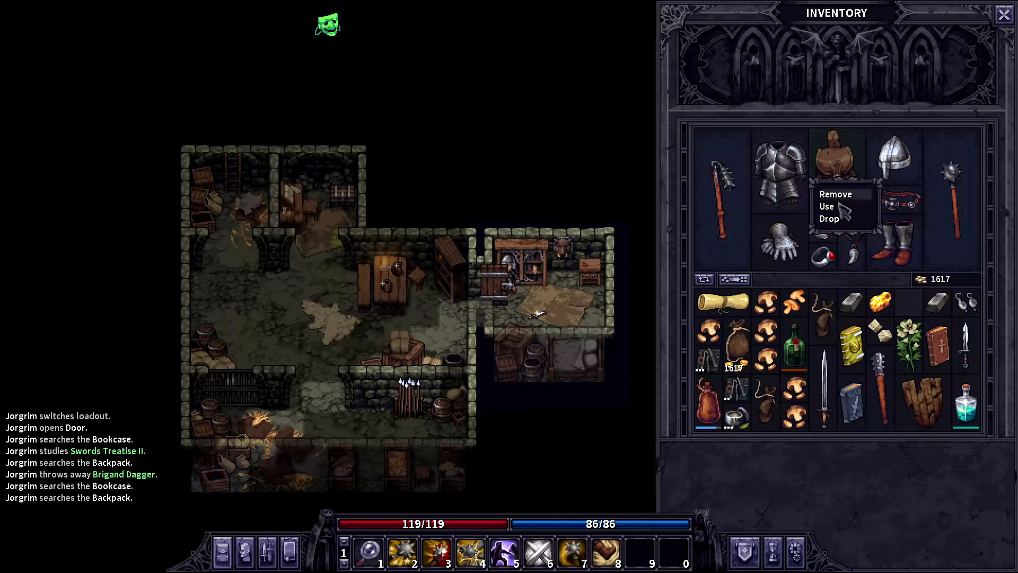
pyautogui.click(826, 206)
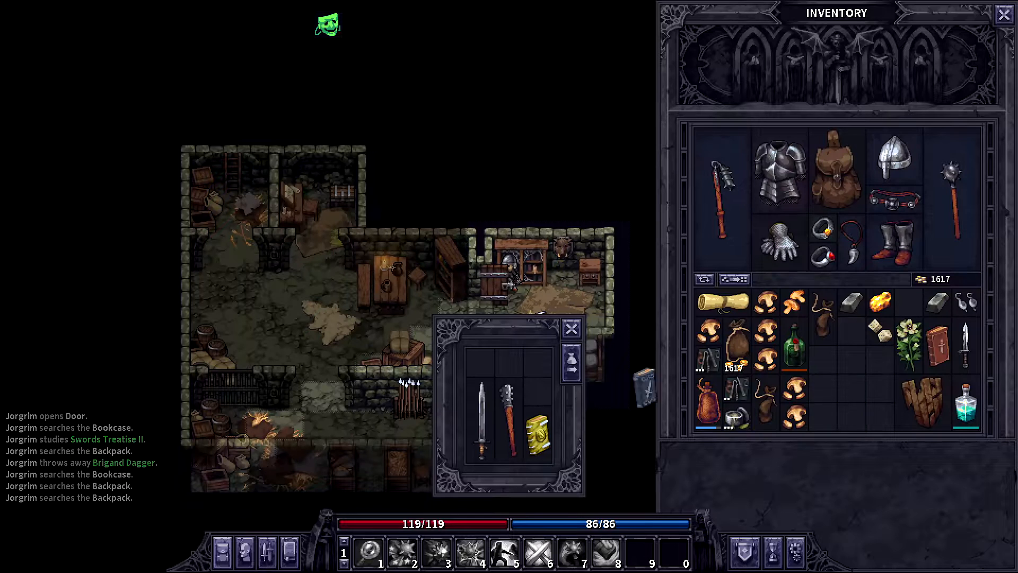
pyautogui.click(1004, 13)
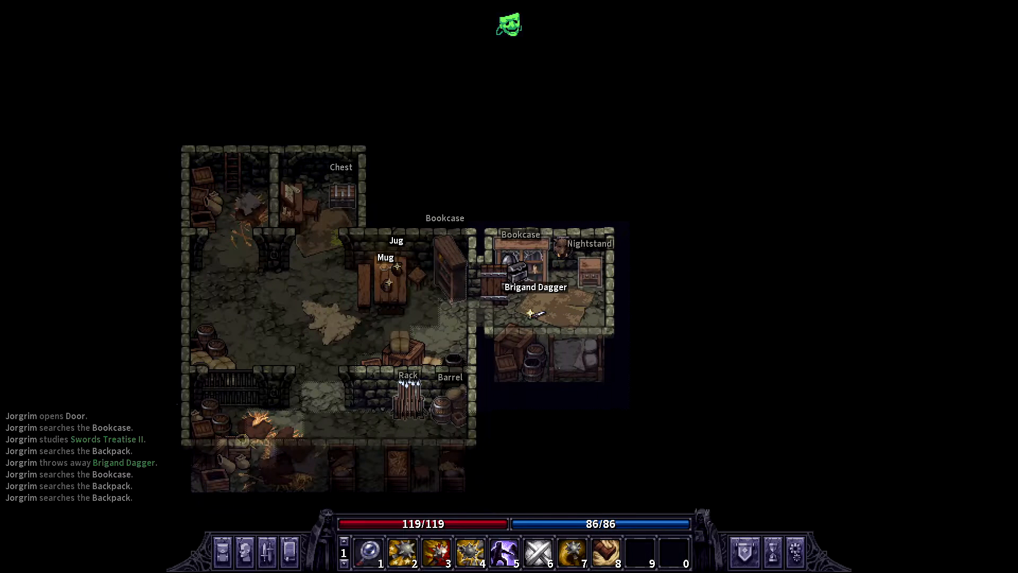
# Search the nightstand, close the world map and head to the bed to rest
pyautogui.click(588, 278)
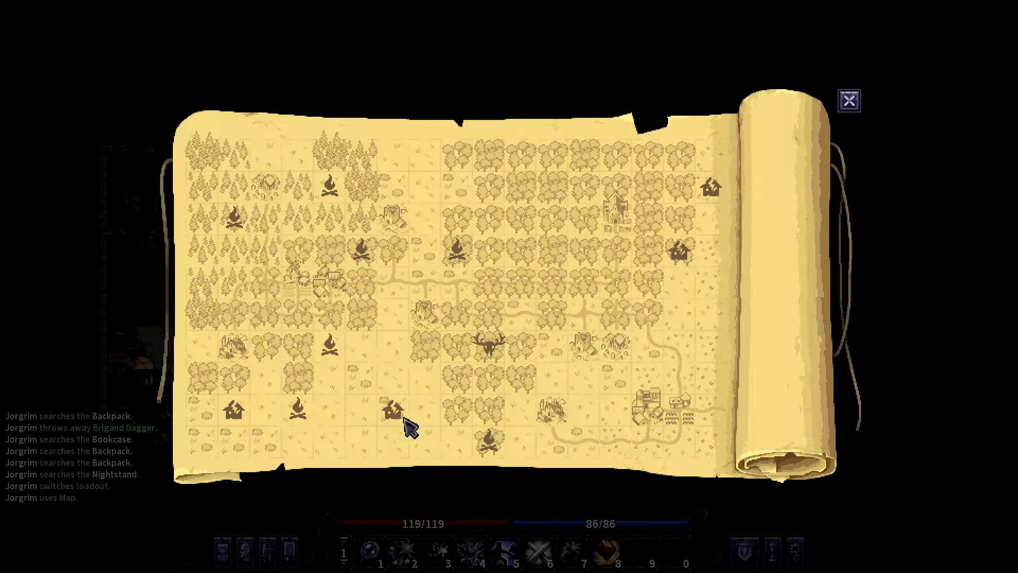
pyautogui.moveTo(389, 409)
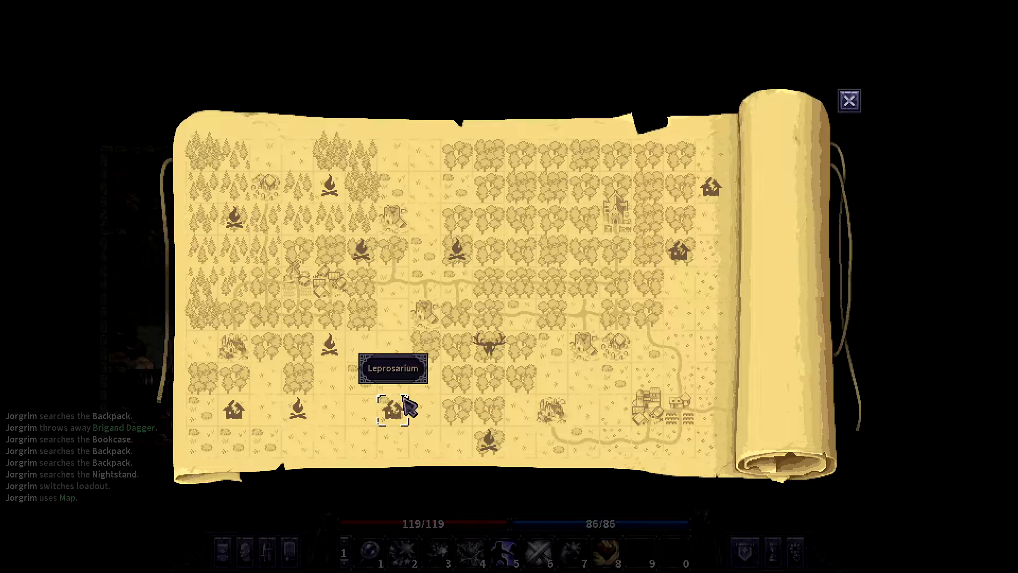
pyautogui.moveTo(493, 367)
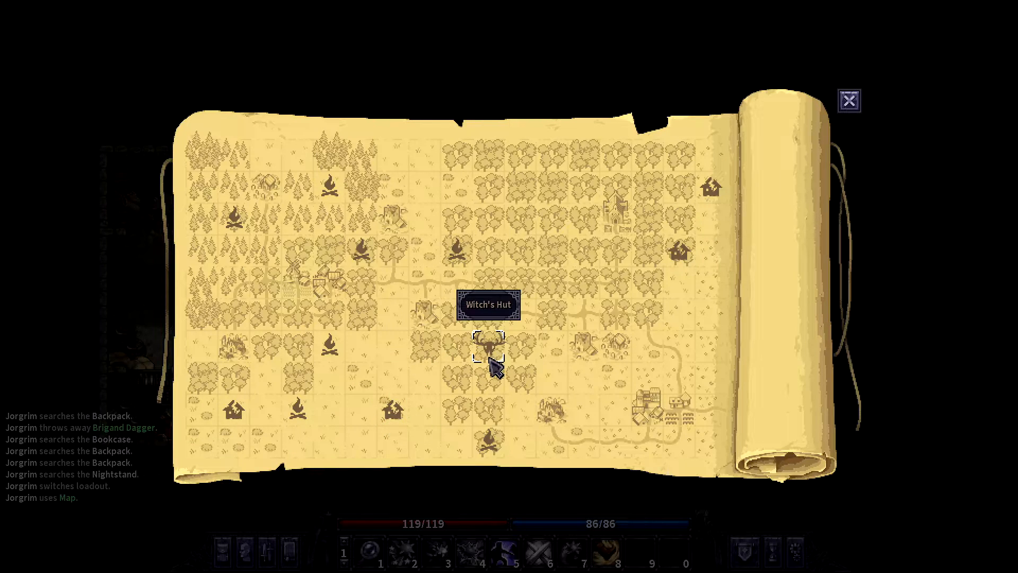
pyautogui.moveTo(236, 411)
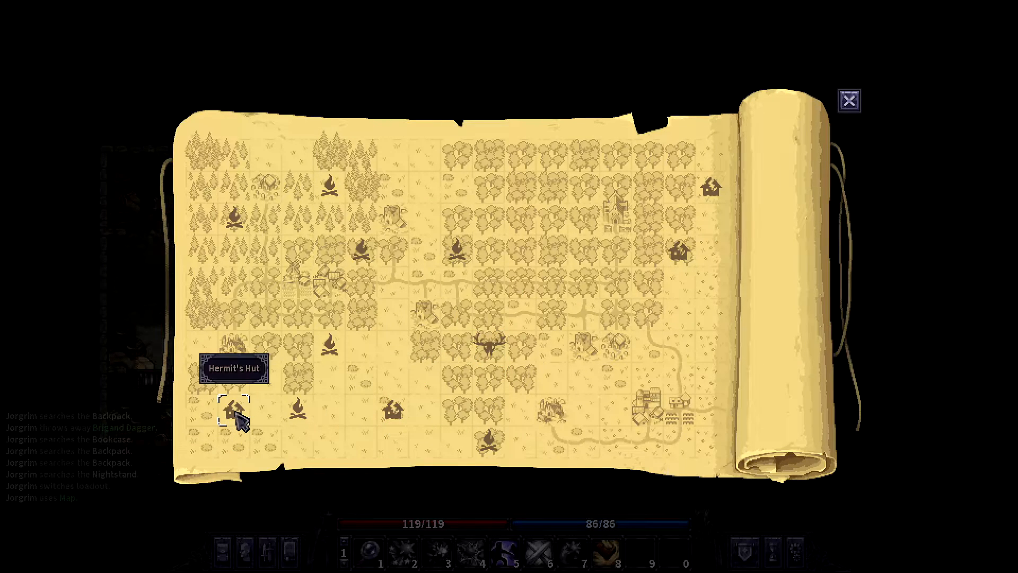
pyautogui.moveTo(678, 252)
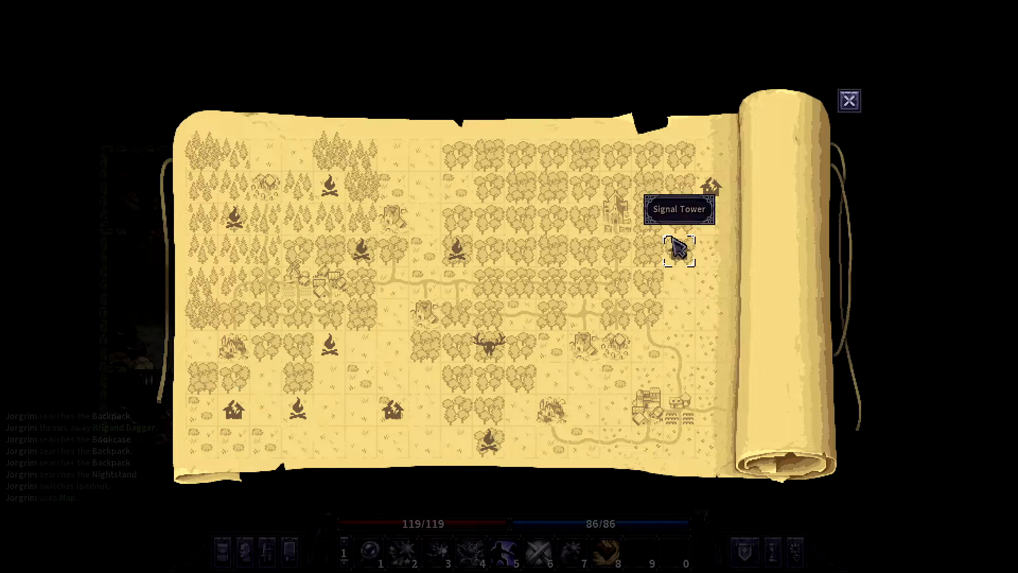
pyautogui.click(846, 100)
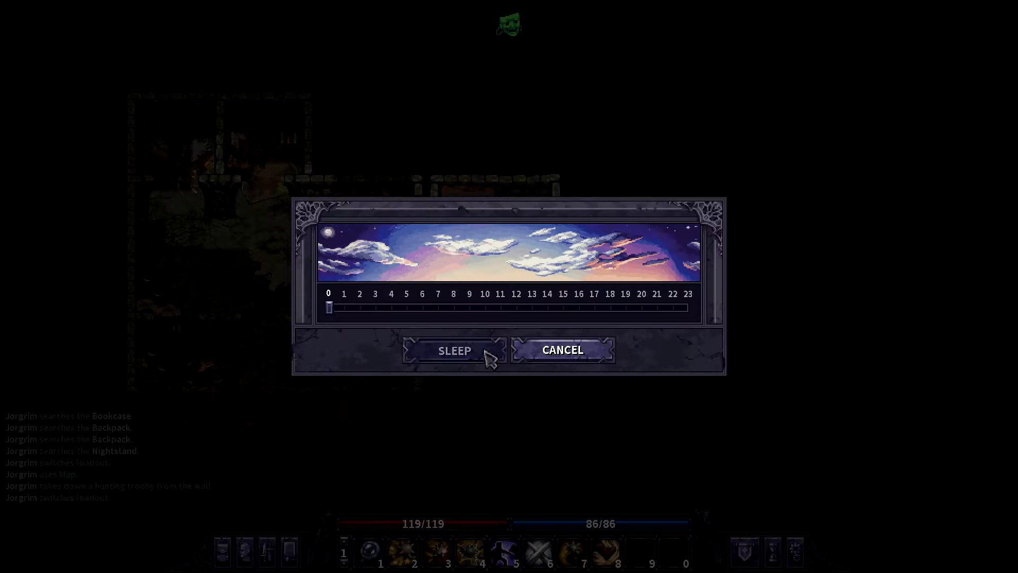
# Sleep twice until waking Vigorous, then eat the roasted food from the chest
pyautogui.click(455, 350)
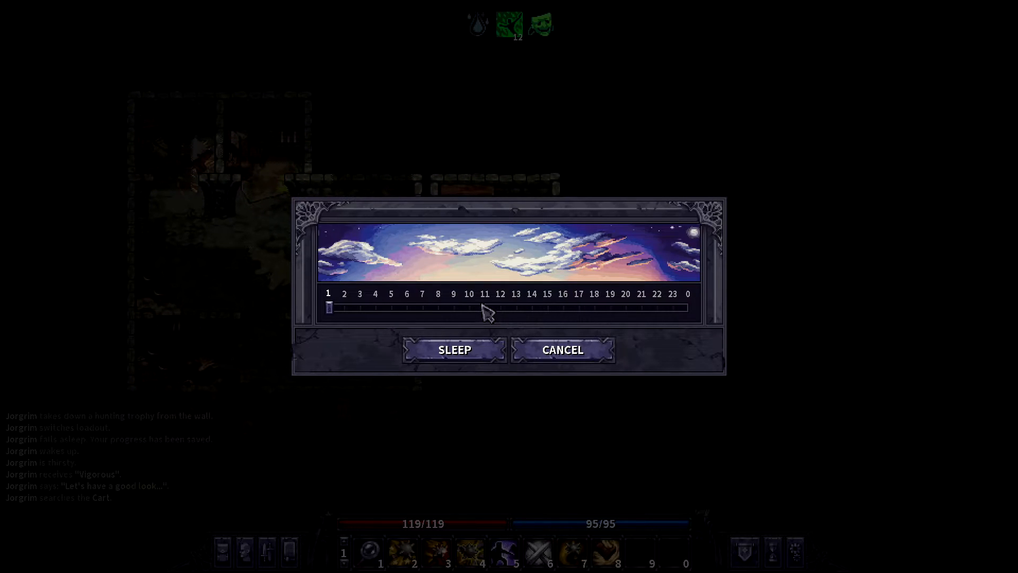
pyautogui.click(455, 349)
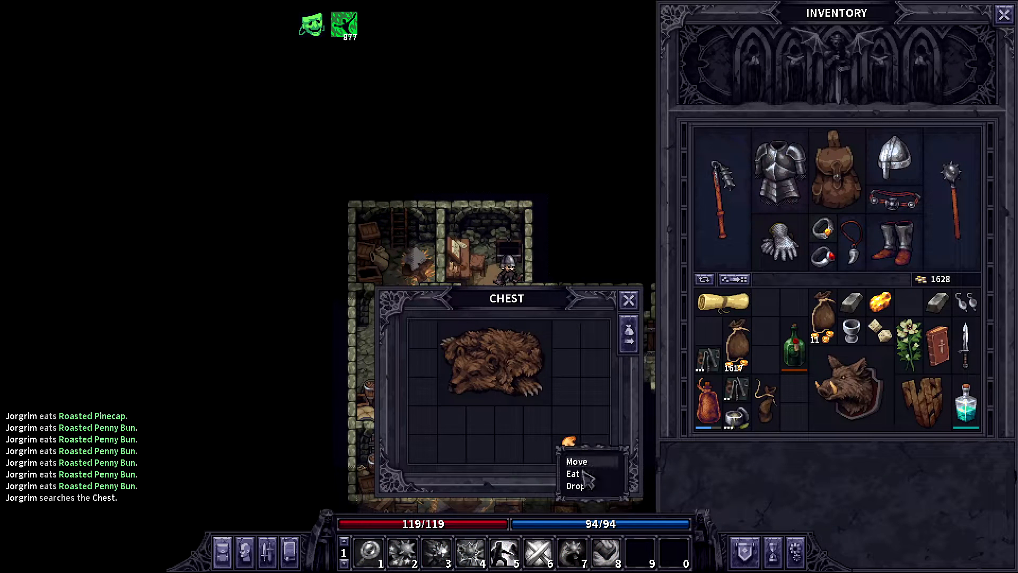
pyautogui.click(574, 473)
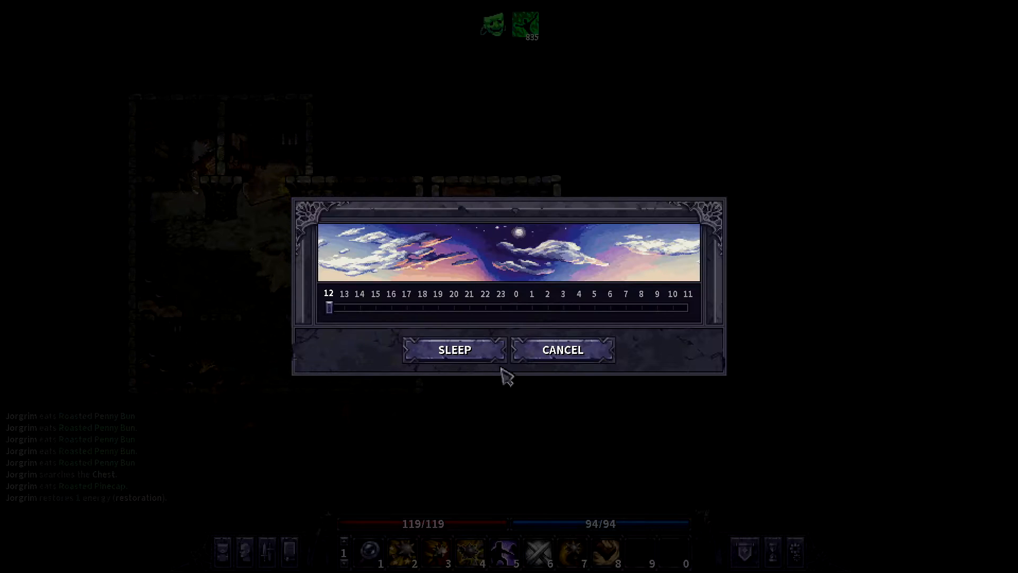
# Sleep through several rests, walking to the campfire between them, until waking in the house
pyautogui.click(454, 349)
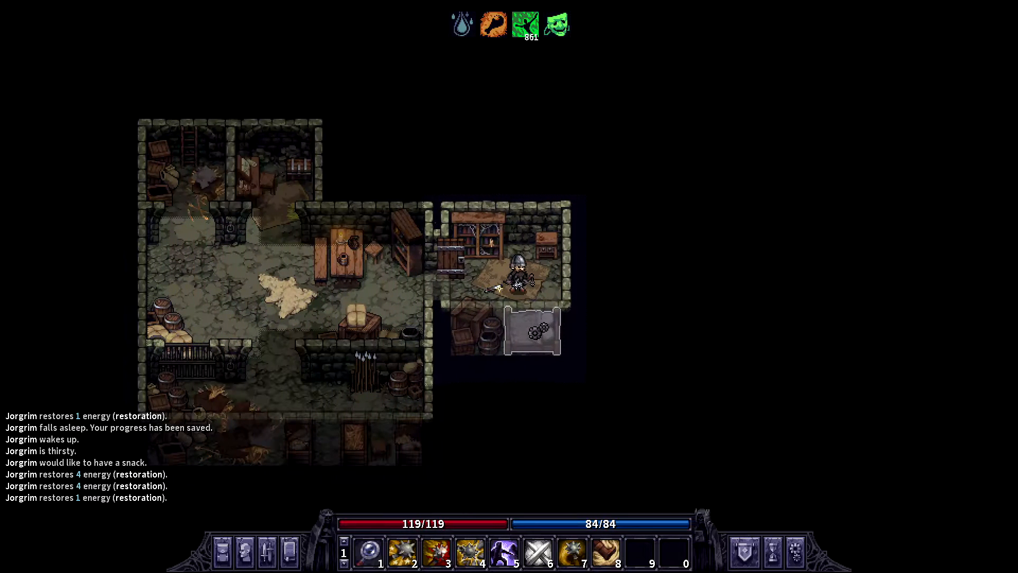
pyautogui.click(531, 330)
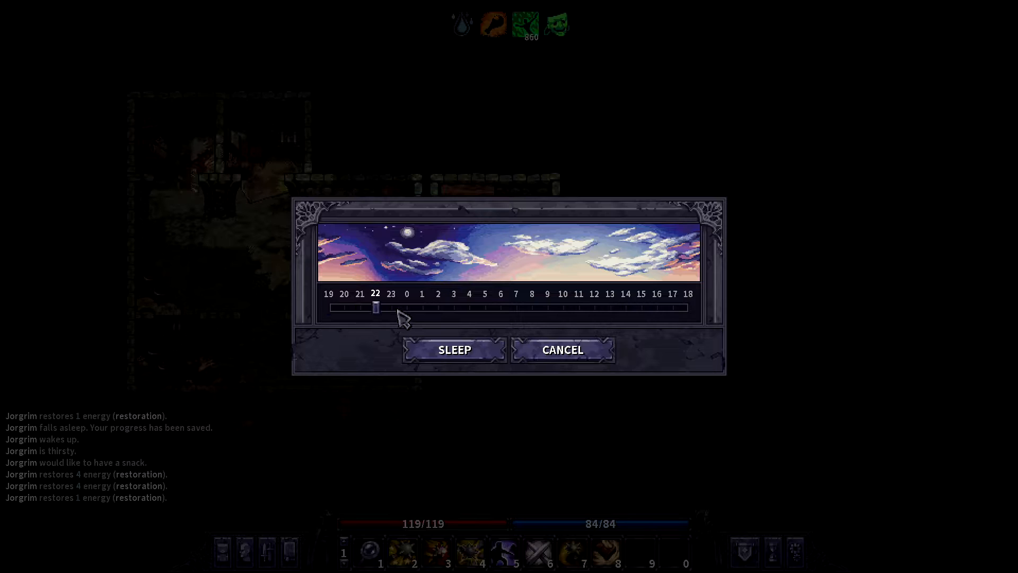
pyautogui.click(454, 349)
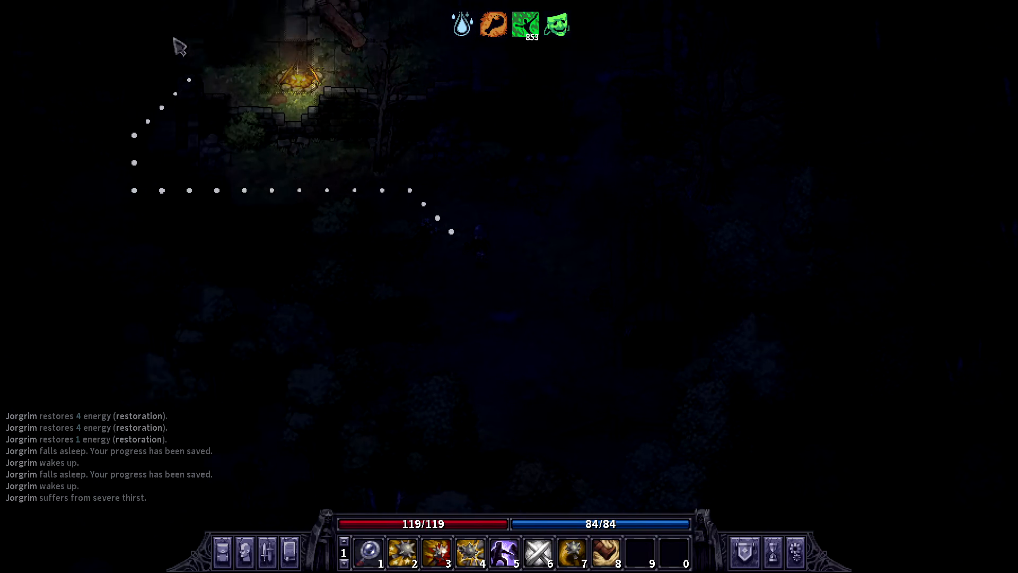
pyautogui.click(319, 37)
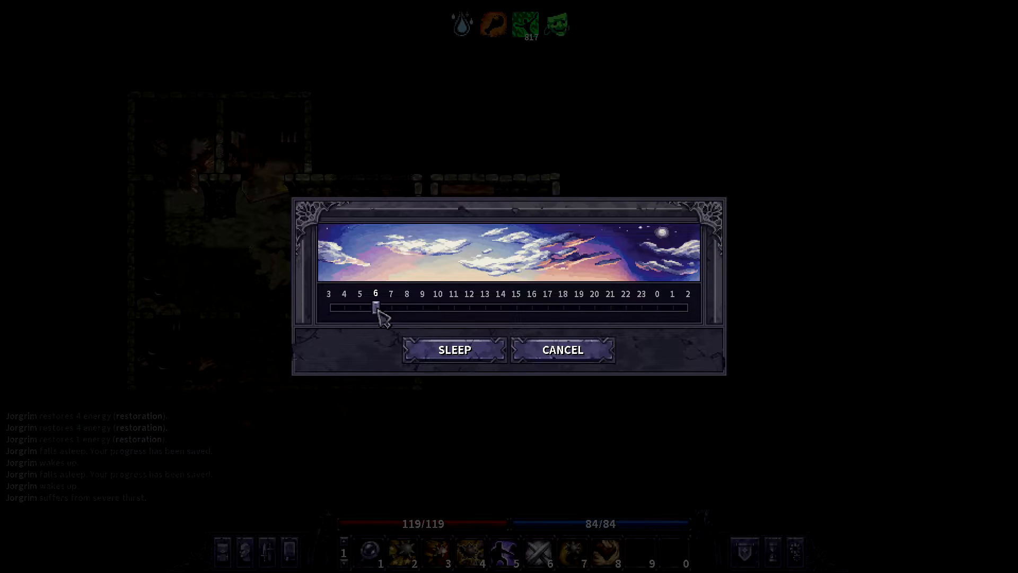
pyautogui.click(454, 348)
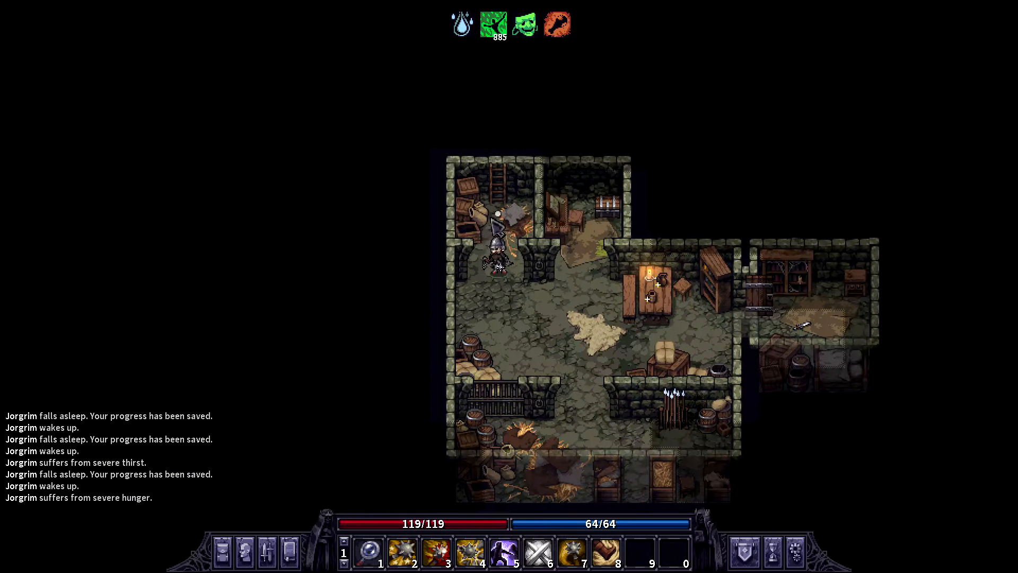
# Cross the house to cook and eat penny buns, then walk to the bed in the side room
pyautogui.click(639, 400)
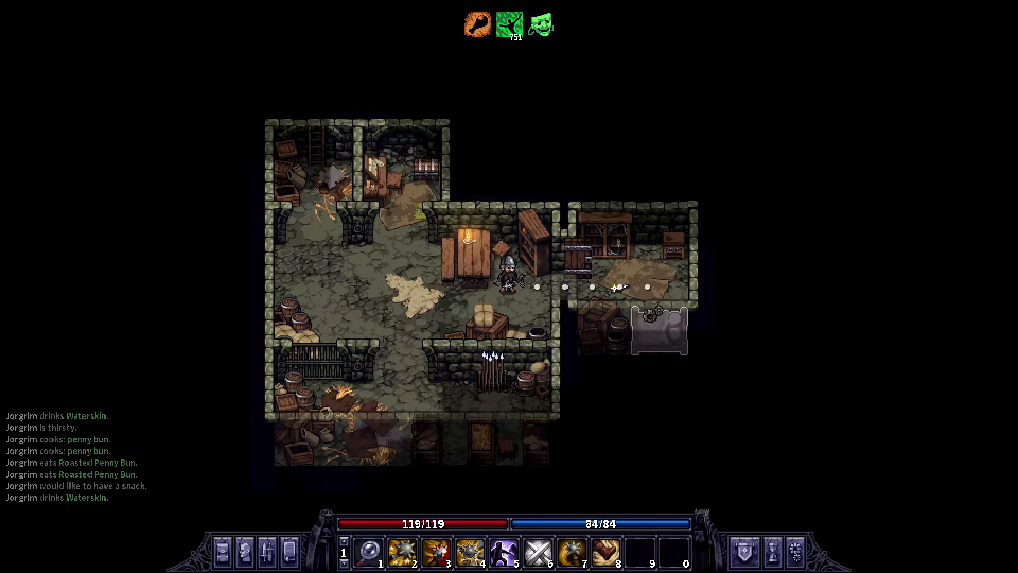
pyautogui.click(658, 330)
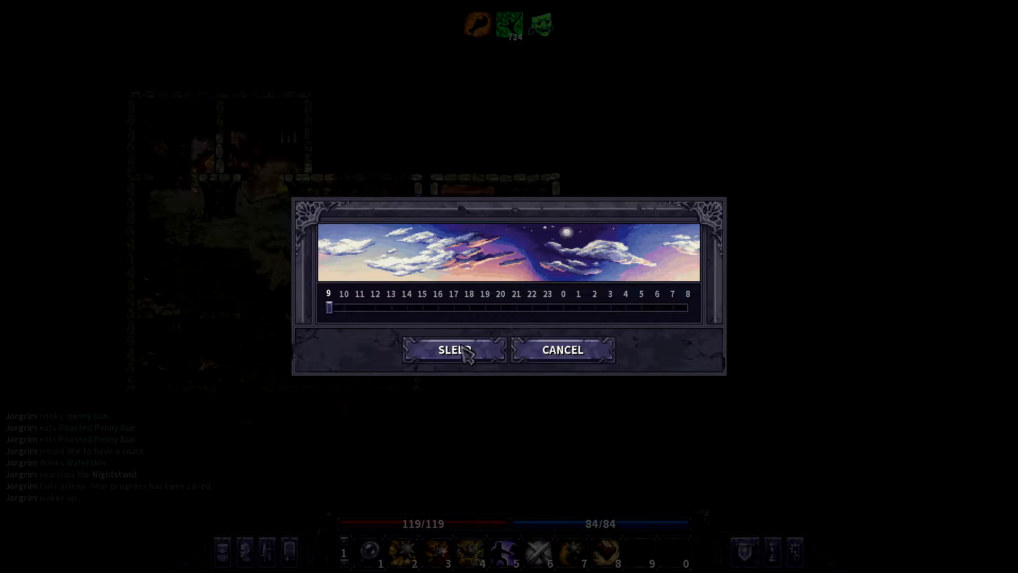
# Sleep once more, set off walking out of the ruins and check the Ruined Manor on the map
pyautogui.click(451, 348)
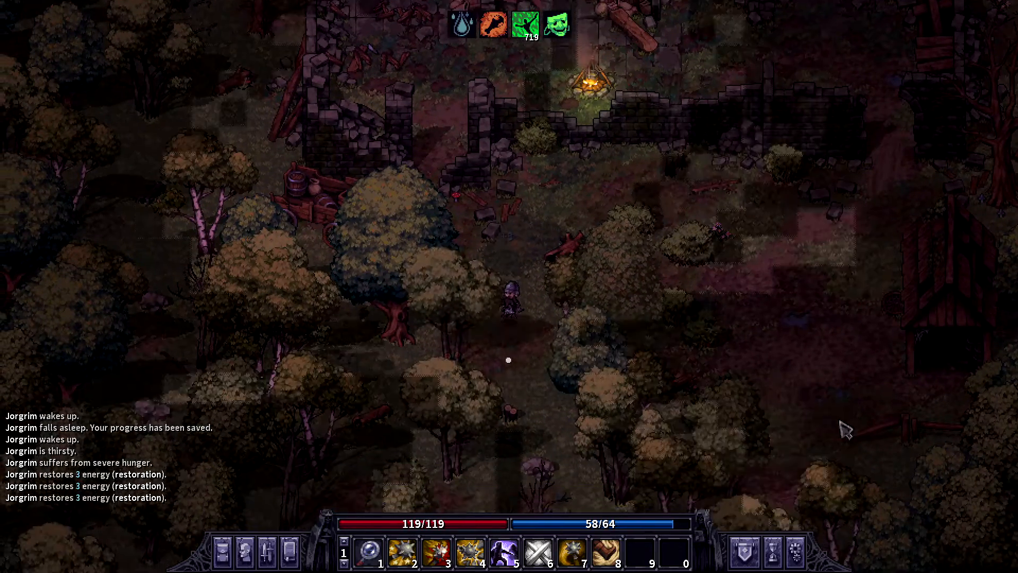
pyautogui.click(344, 481)
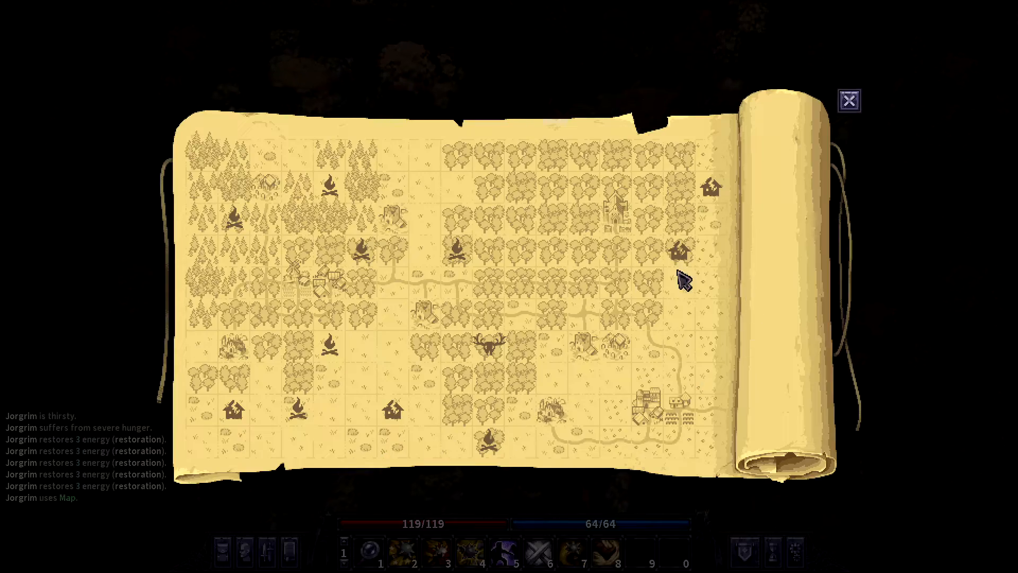
pyautogui.moveTo(708, 192)
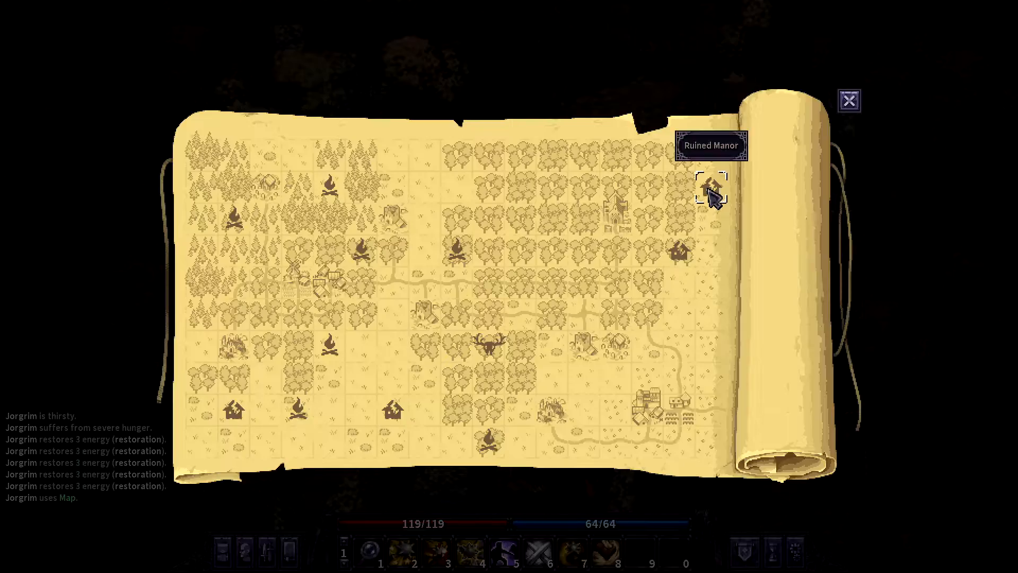
pyautogui.click(848, 100)
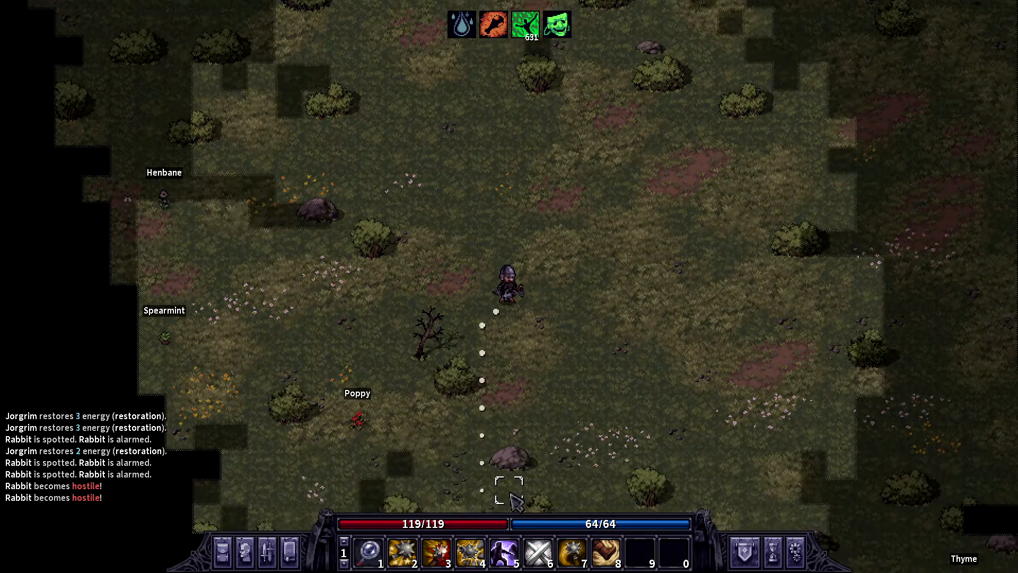
# Walk Jorgrim south-east across the meadow and close the world map
pyautogui.click(510, 486)
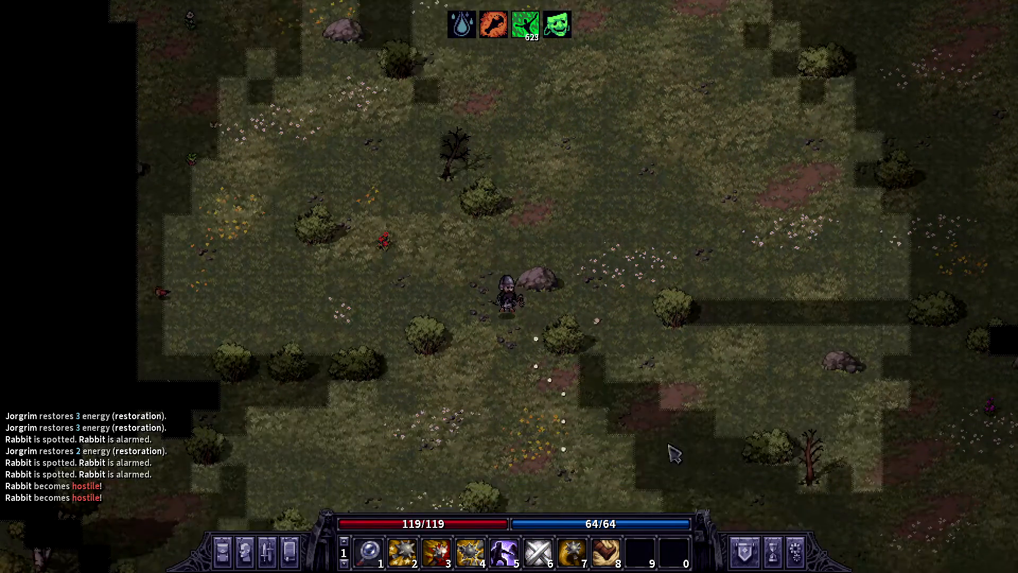
pyautogui.click(519, 484)
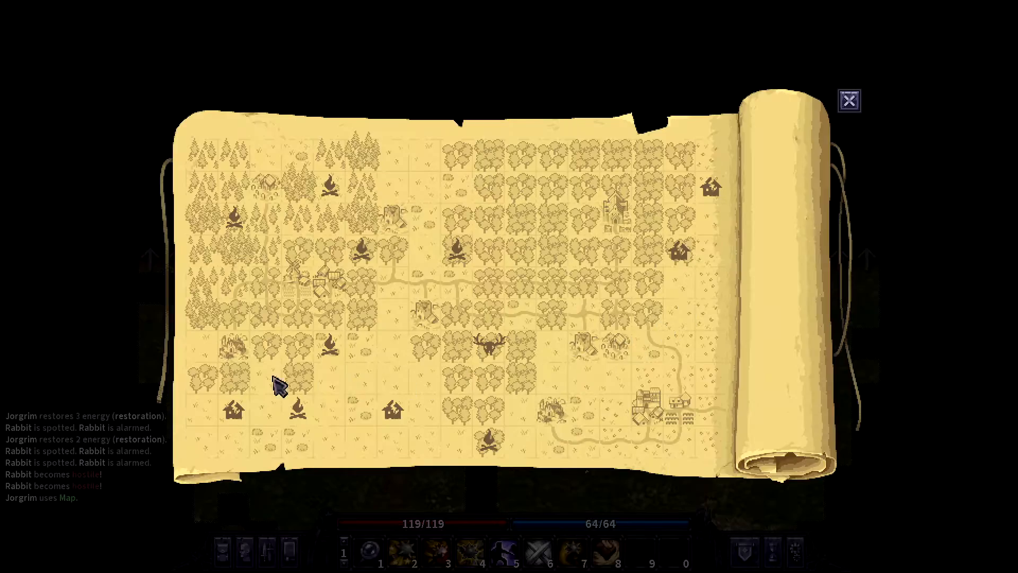
pyautogui.click(849, 100)
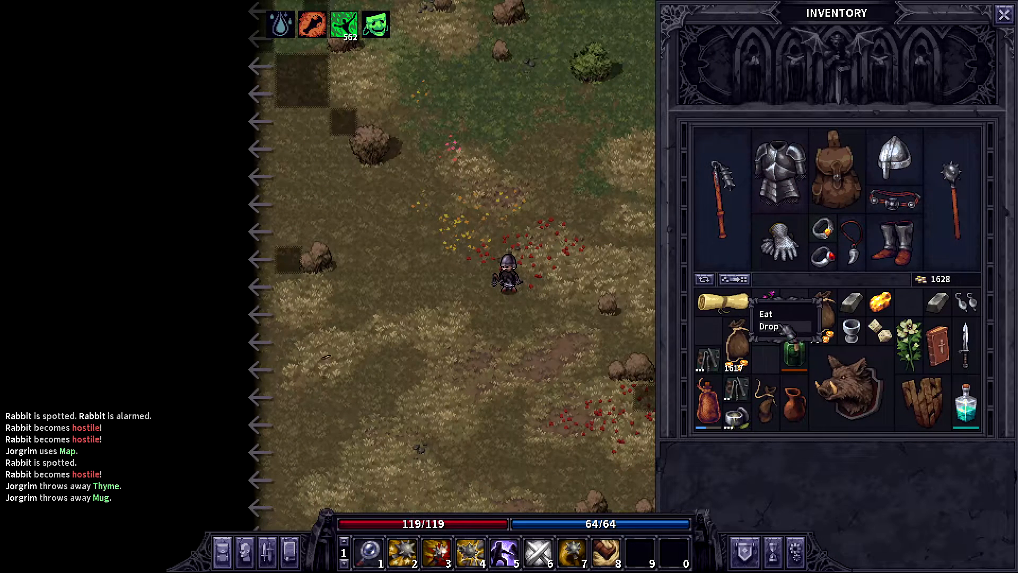
# Eat the thyme, close the inventory and dismiss the world map again
pyautogui.click(766, 314)
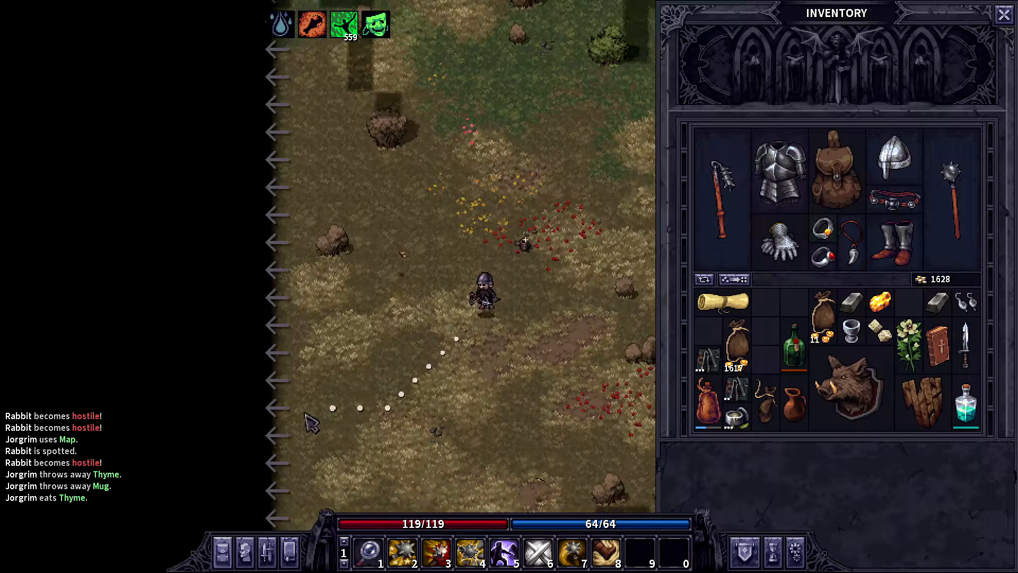
pyautogui.click(1004, 12)
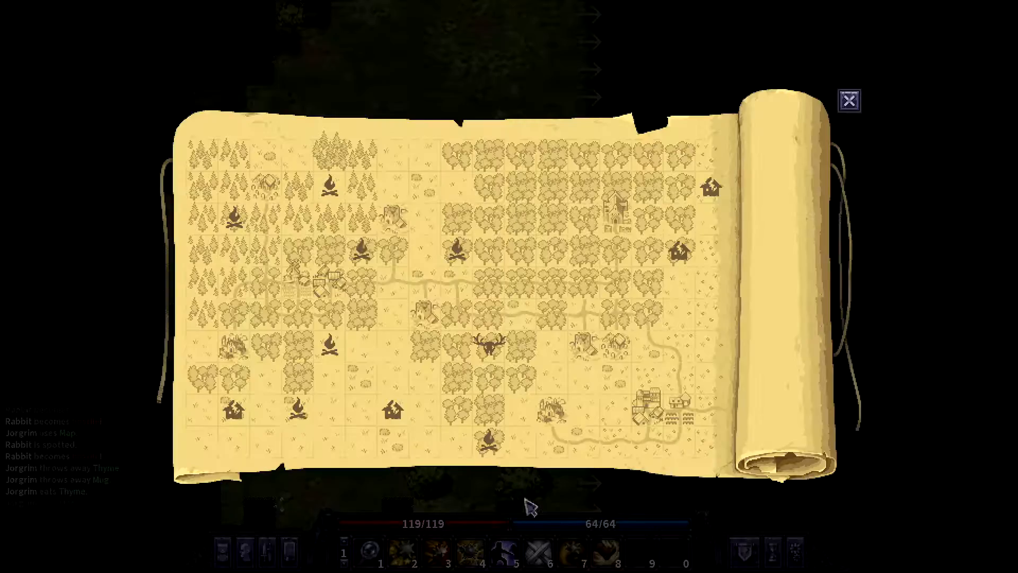
pyautogui.click(848, 102)
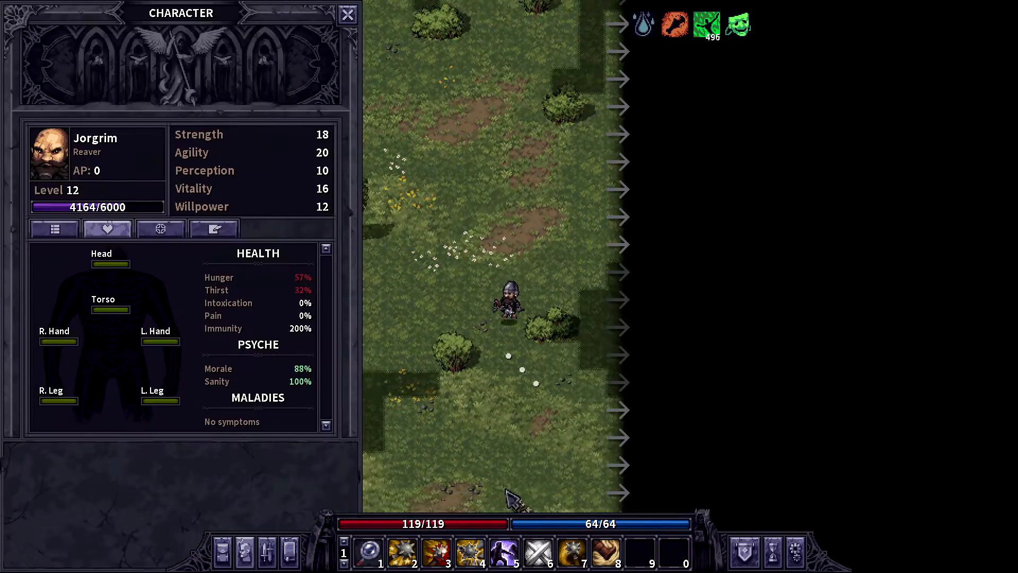
pyautogui.click(347, 14)
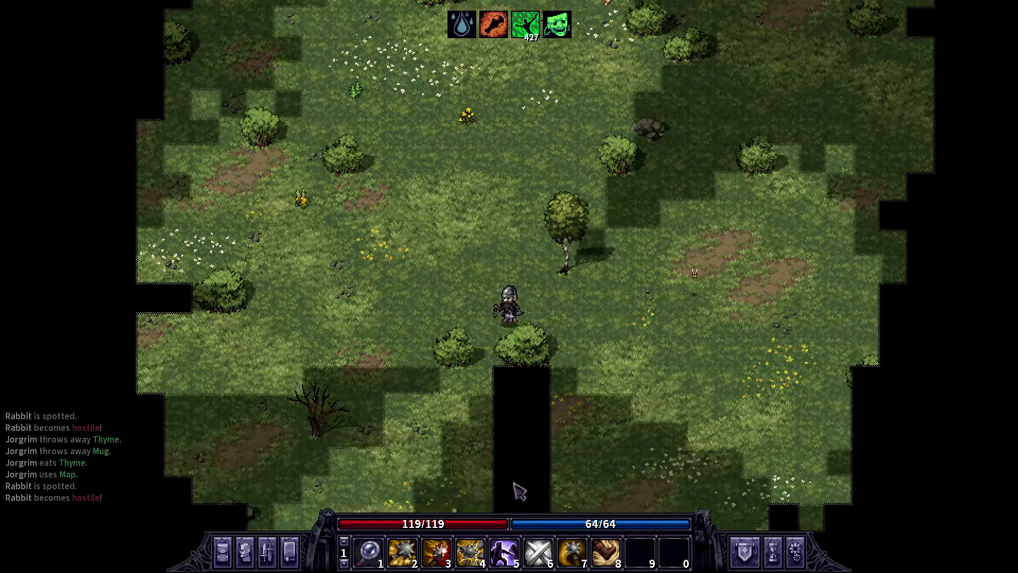
# Bring up the Abilities window and select the Athletics tree under Utility
pyautogui.click(562, 496)
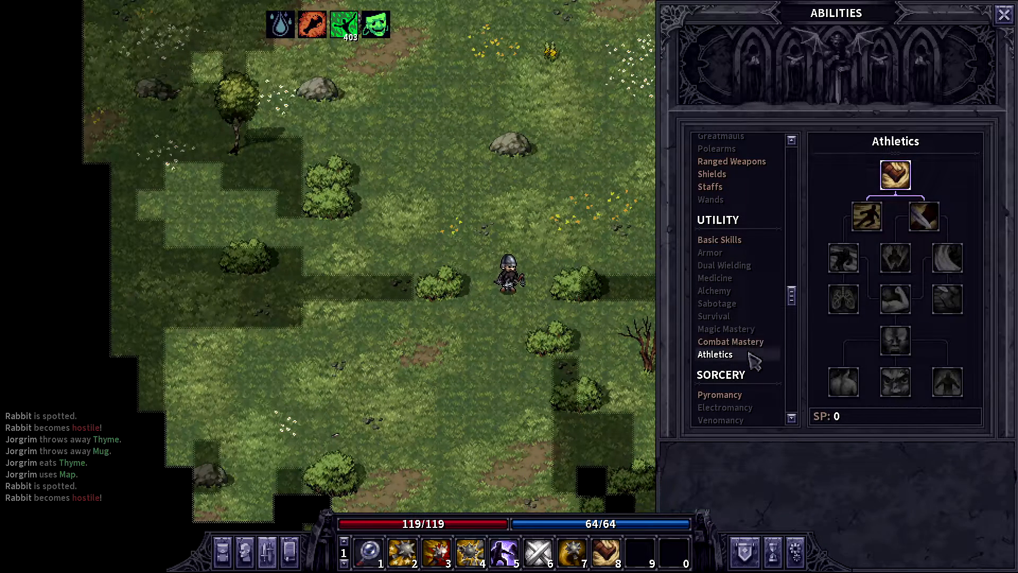
pyautogui.moveTo(740, 223)
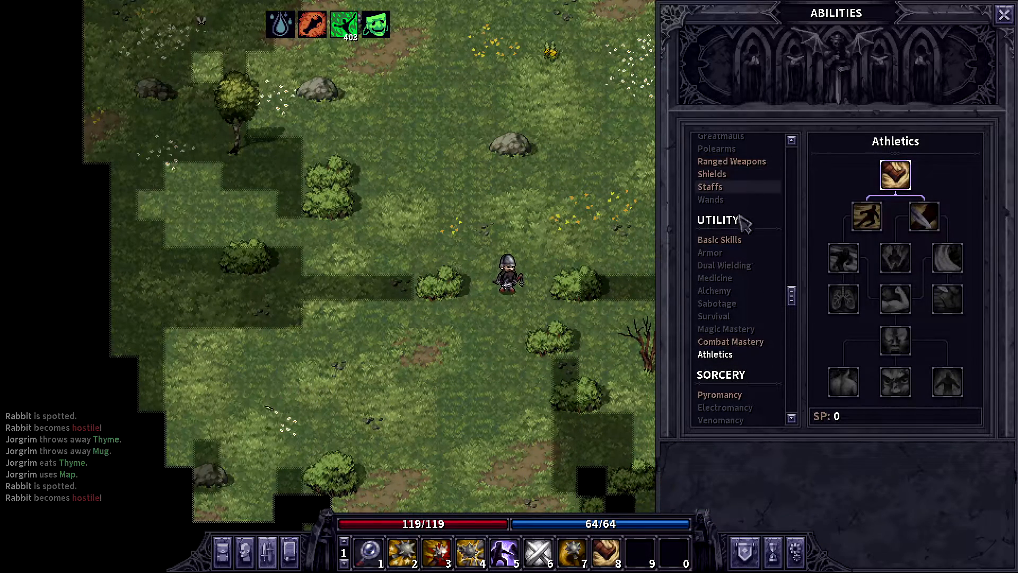
pyautogui.click(730, 341)
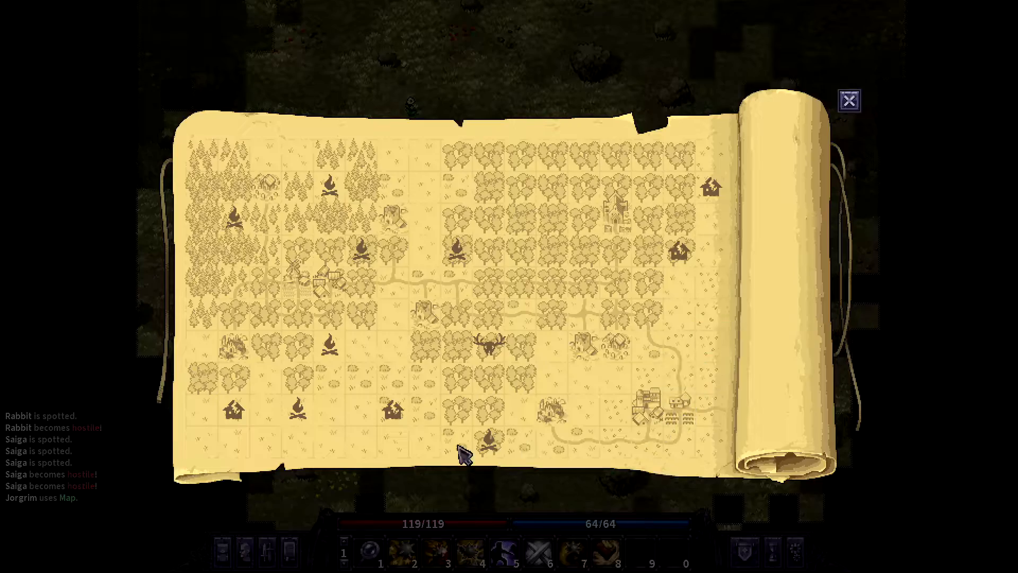
# Close the world map and return to Jorgrim in the rocky scrubland
pyautogui.click(848, 100)
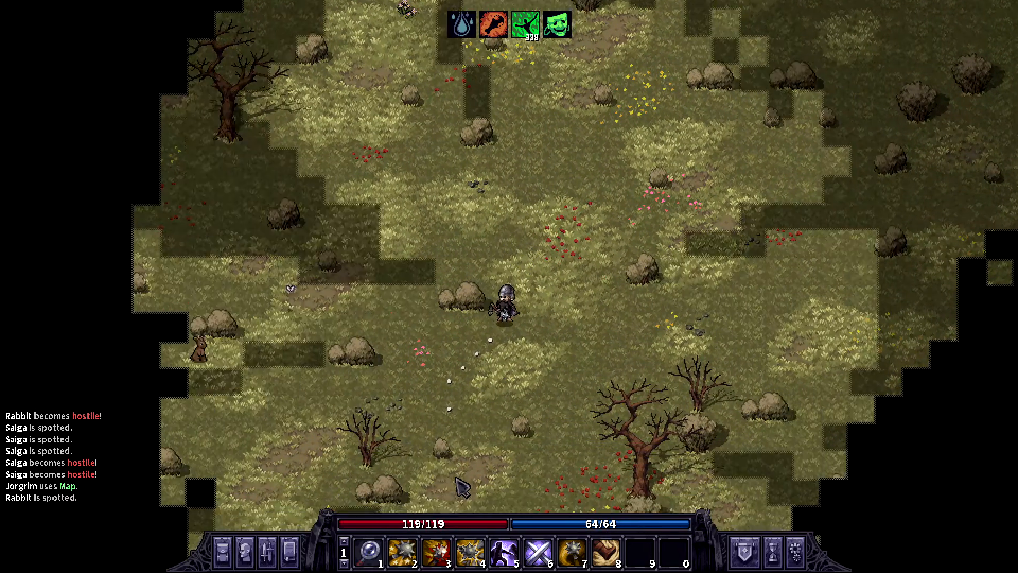
# Send Jorgrim walking across the field toward the dirt road
pyautogui.click(476, 474)
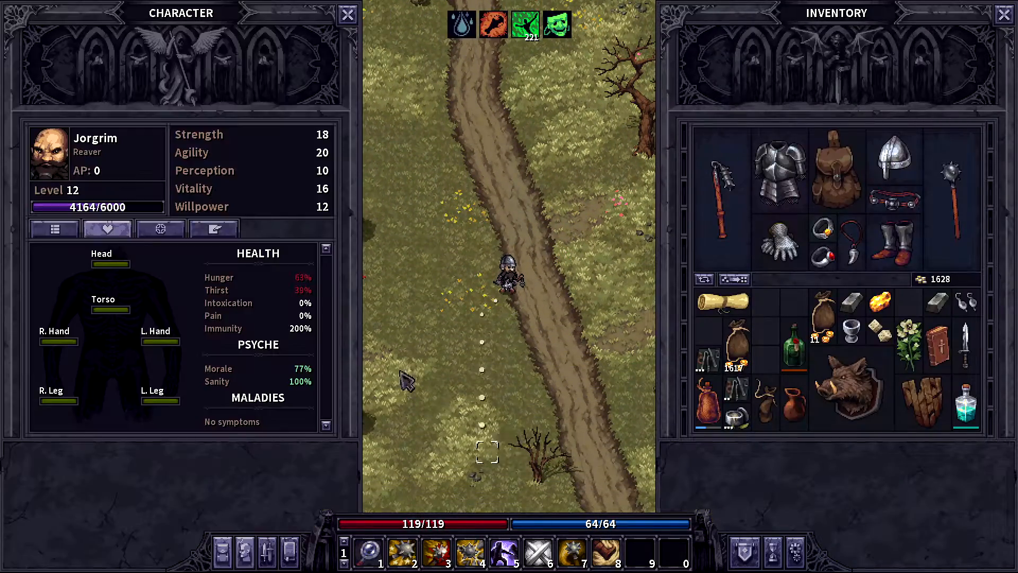
# Put away the Character and Inventory panels and walk Jorgrim further south along the road
pyautogui.click(53, 228)
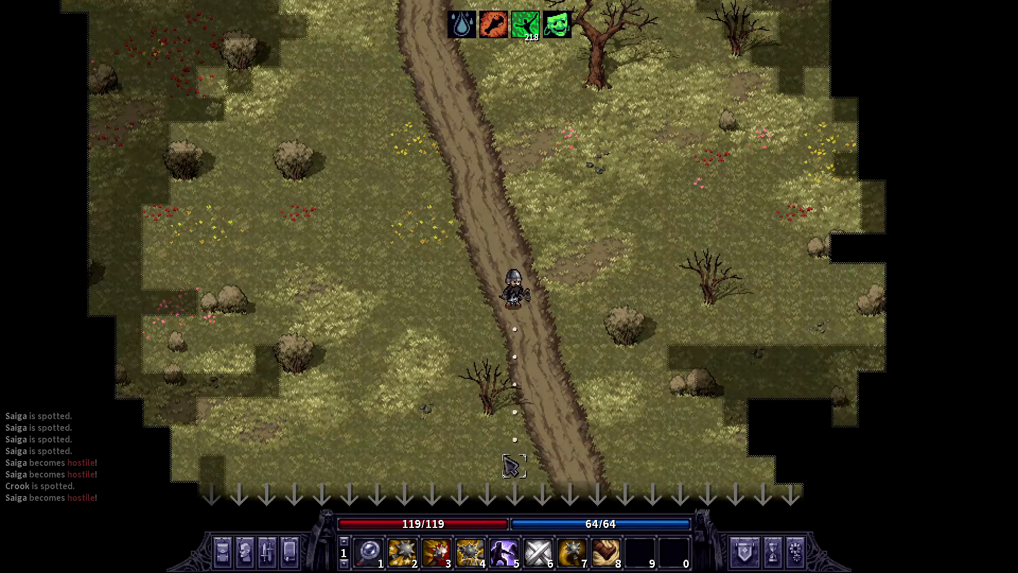
pyautogui.click(513, 467)
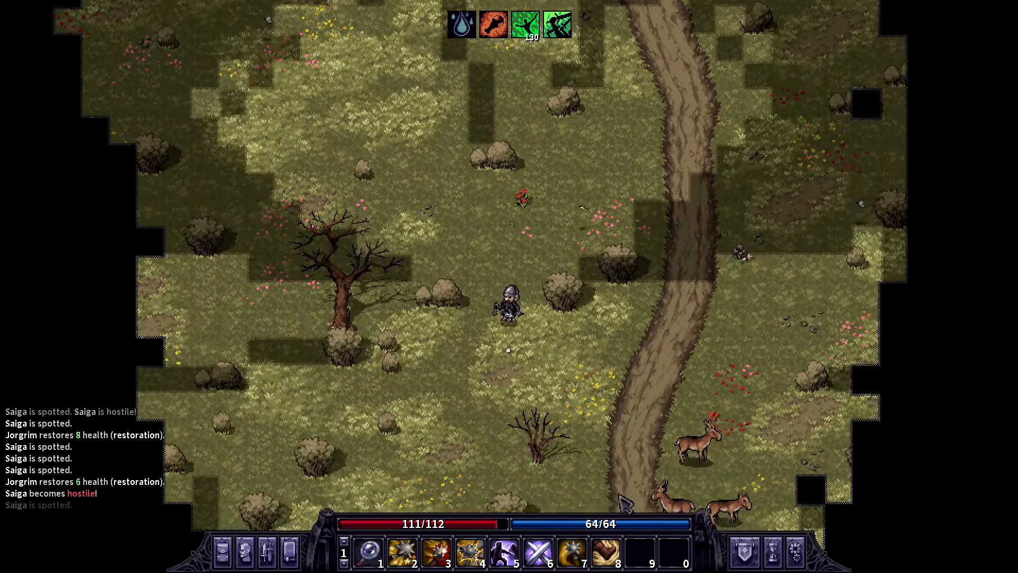
# Use an item from the inventory's context menu to recover Jorgrim's health
pyautogui.click(526, 466)
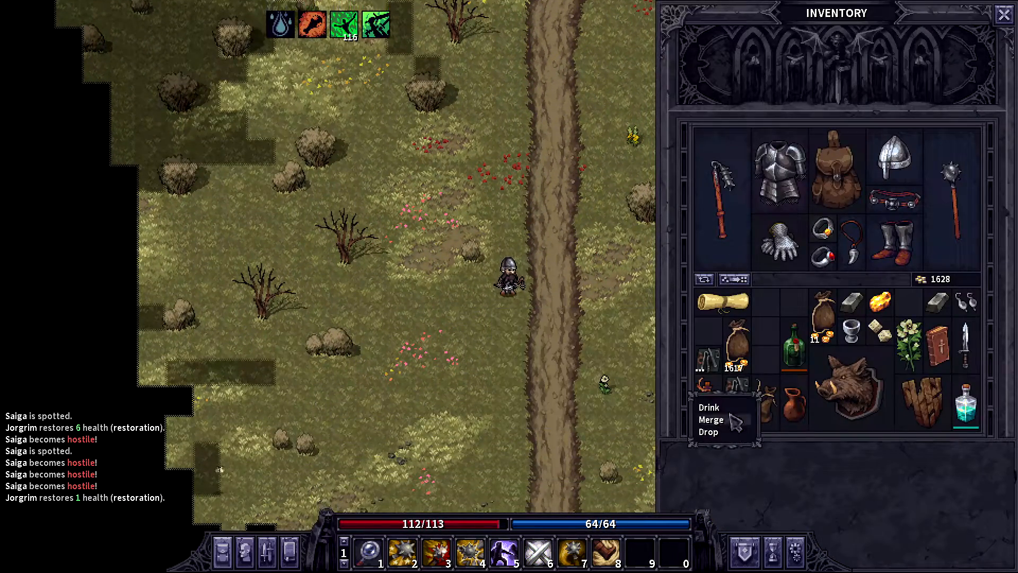
pyautogui.click(707, 407)
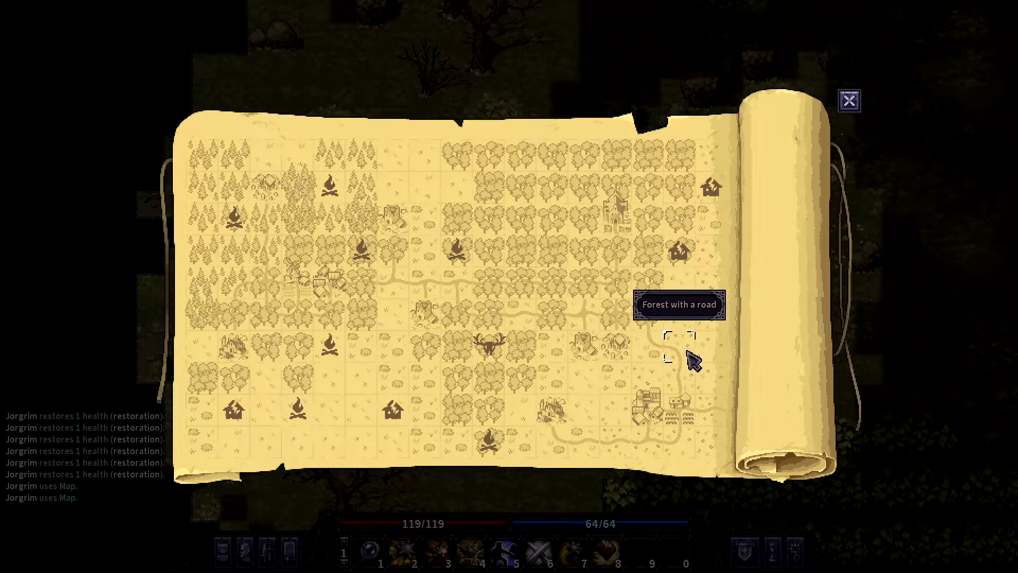
# Close the world map so Jorgrim can walk into the village market
pyautogui.click(849, 101)
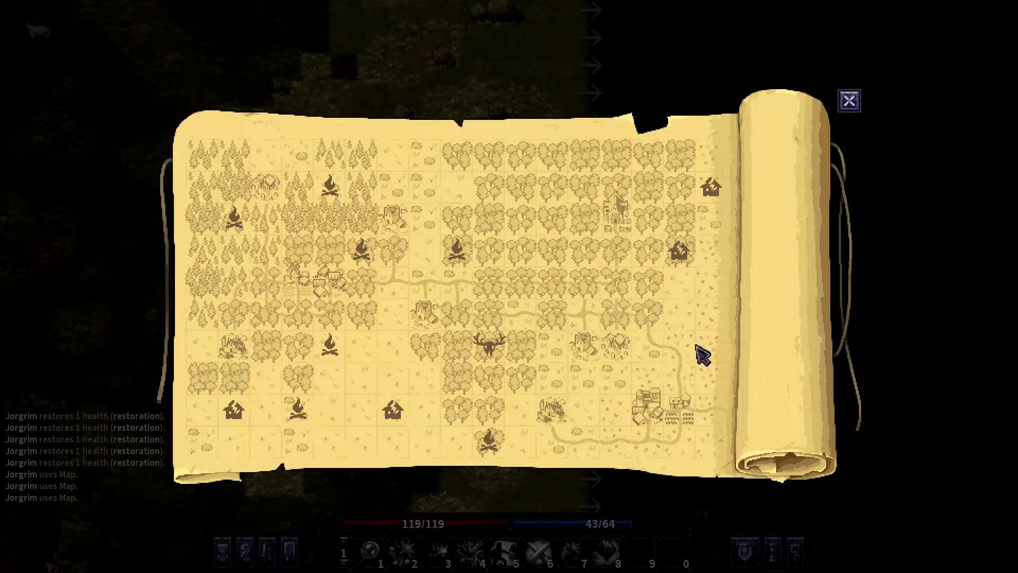
pyautogui.moveTo(697, 354)
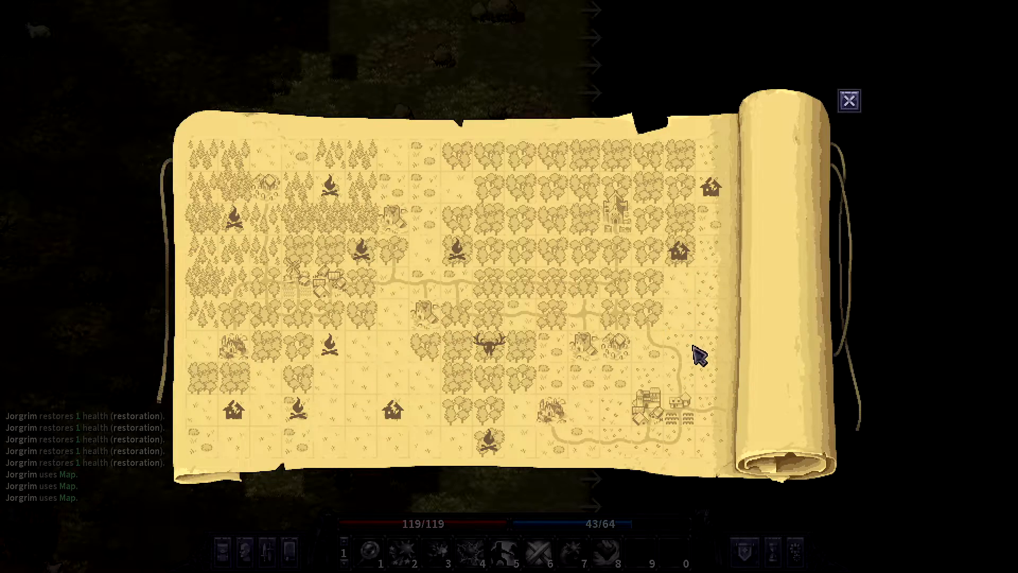
pyautogui.click(847, 100)
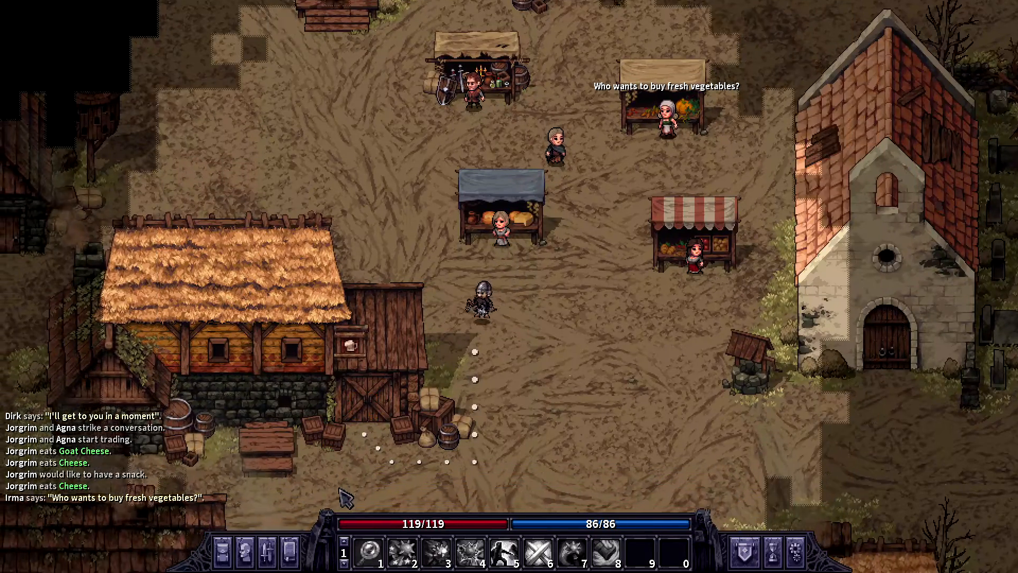
# Scroll the view while Jorgrim heads into the tavern toward the barmaid
pyautogui.scroll(-3)
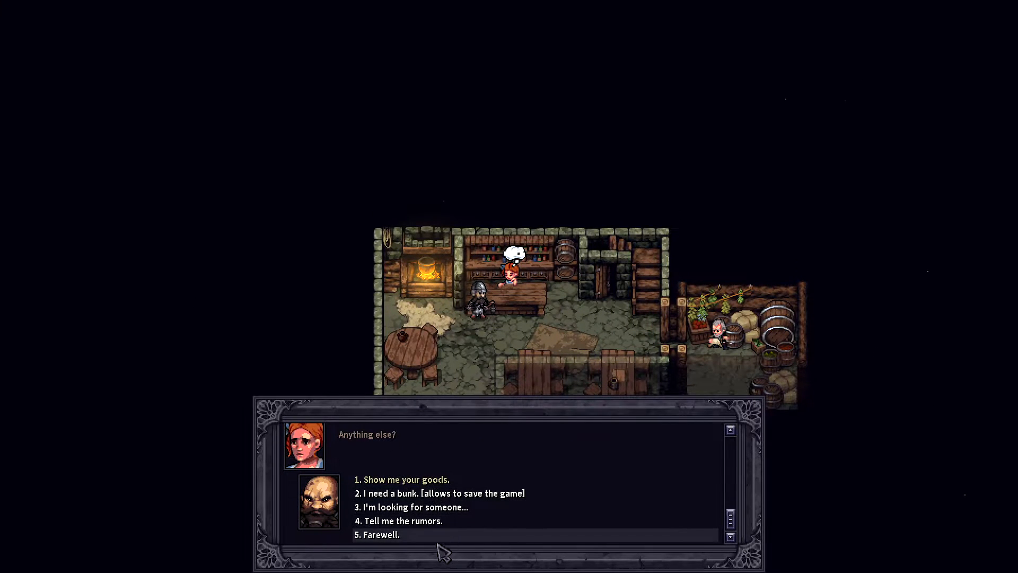
# Bid the barmaid farewell, hear Arenn's rumour about the governor seeking a mercenary, then walk away
pyautogui.click(380, 534)
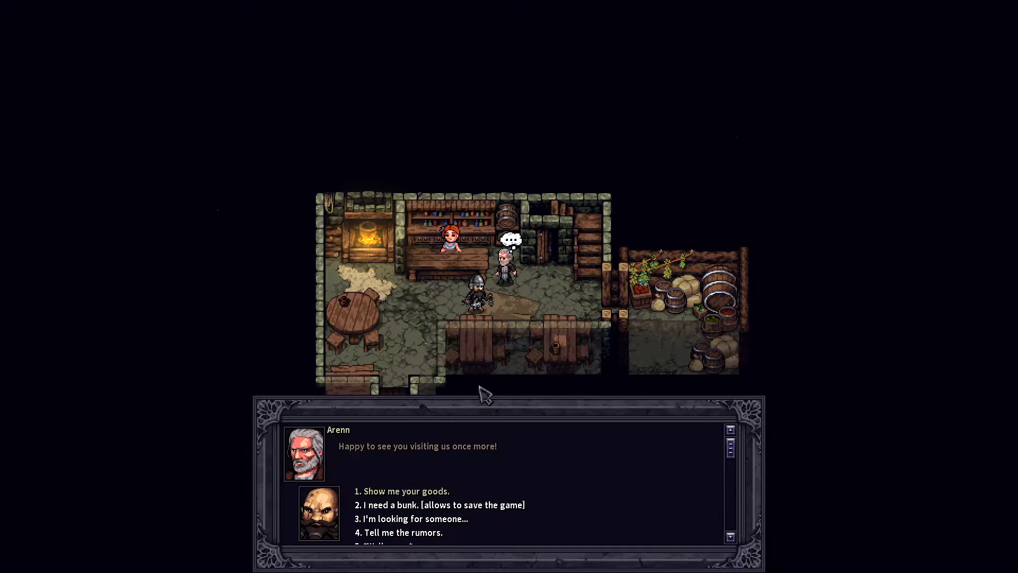
pyautogui.click(402, 531)
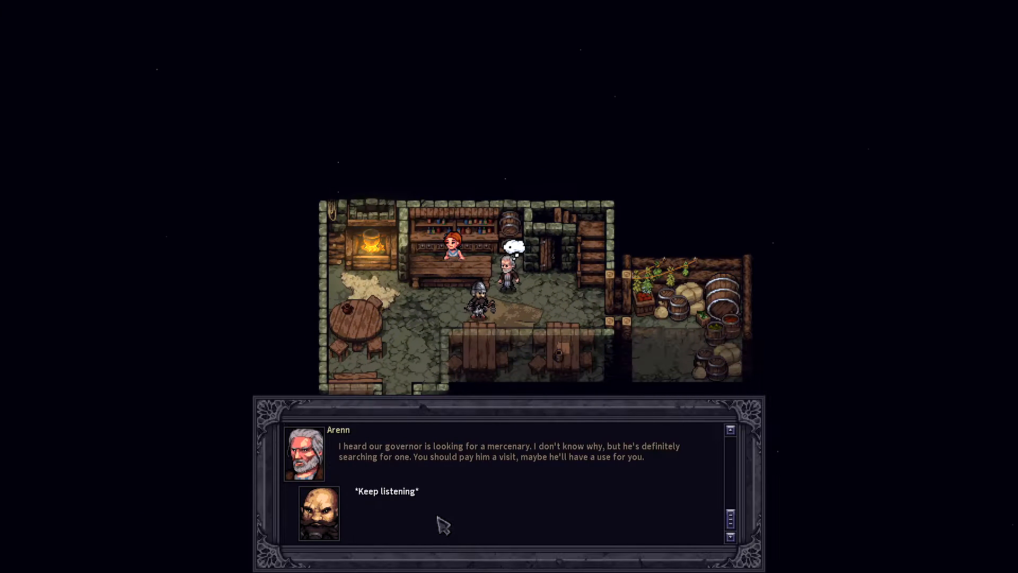
pyautogui.click(386, 491)
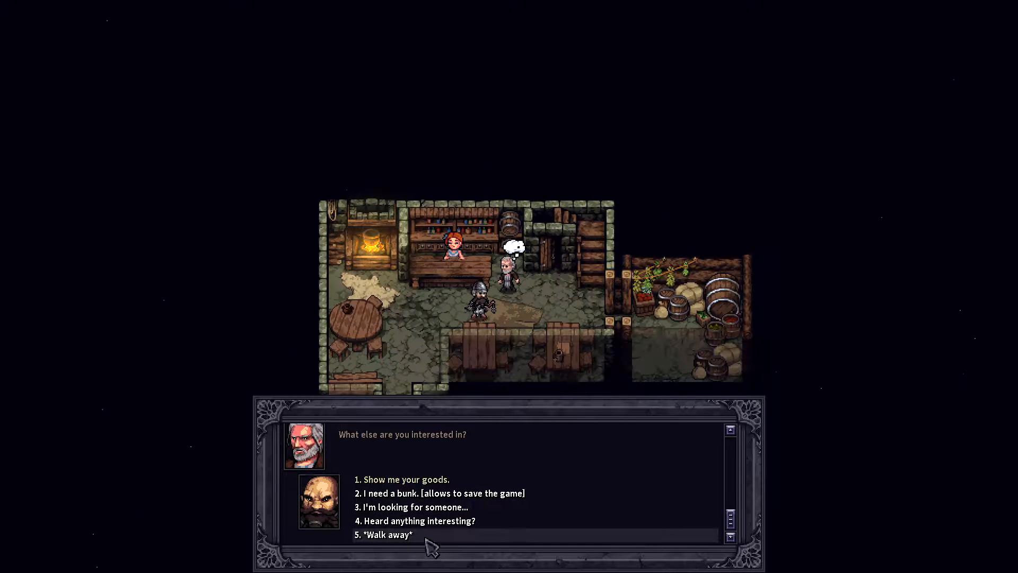
pyautogui.click(388, 534)
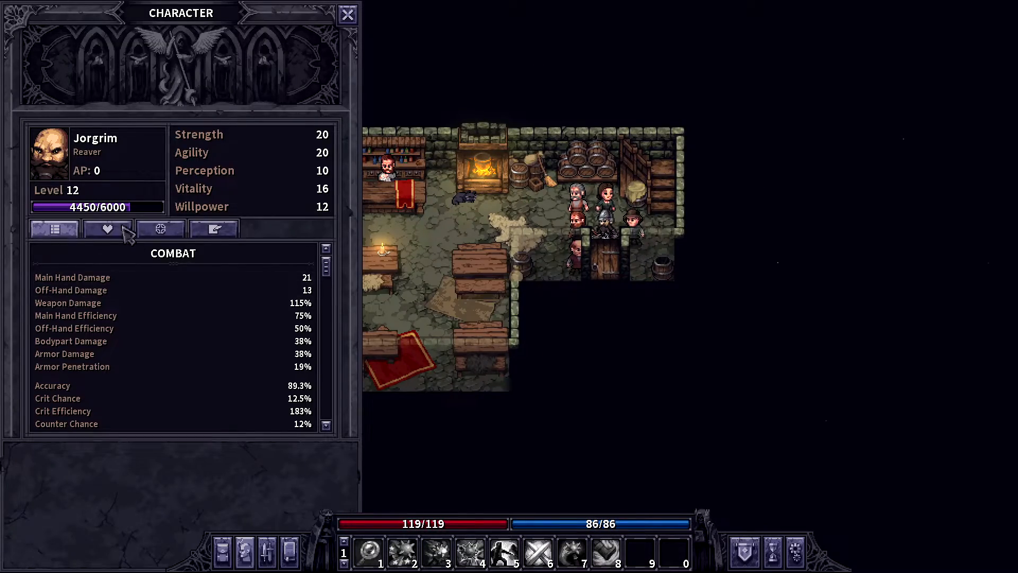
pyautogui.click(348, 14)
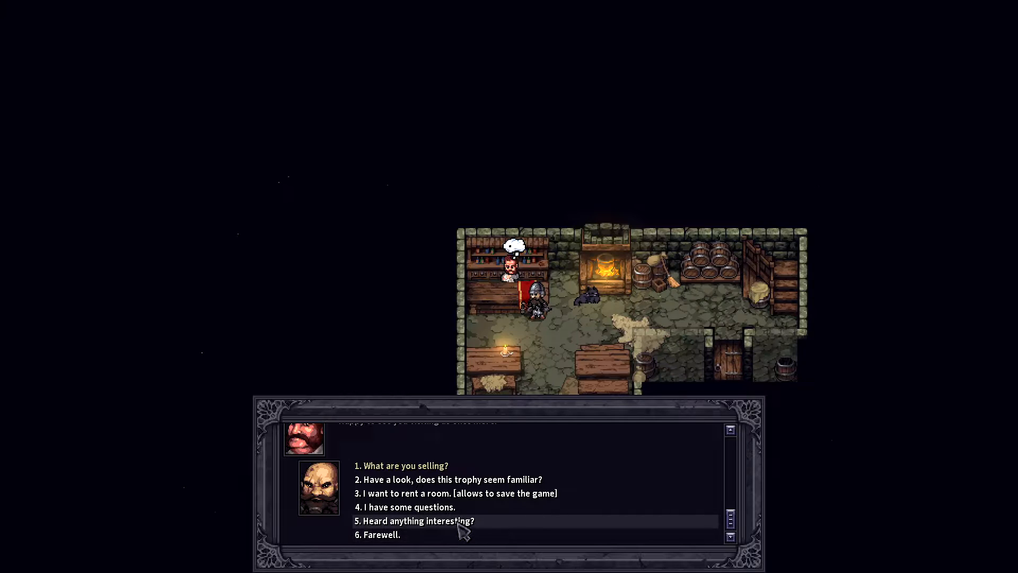
pyautogui.moveTo(447, 480)
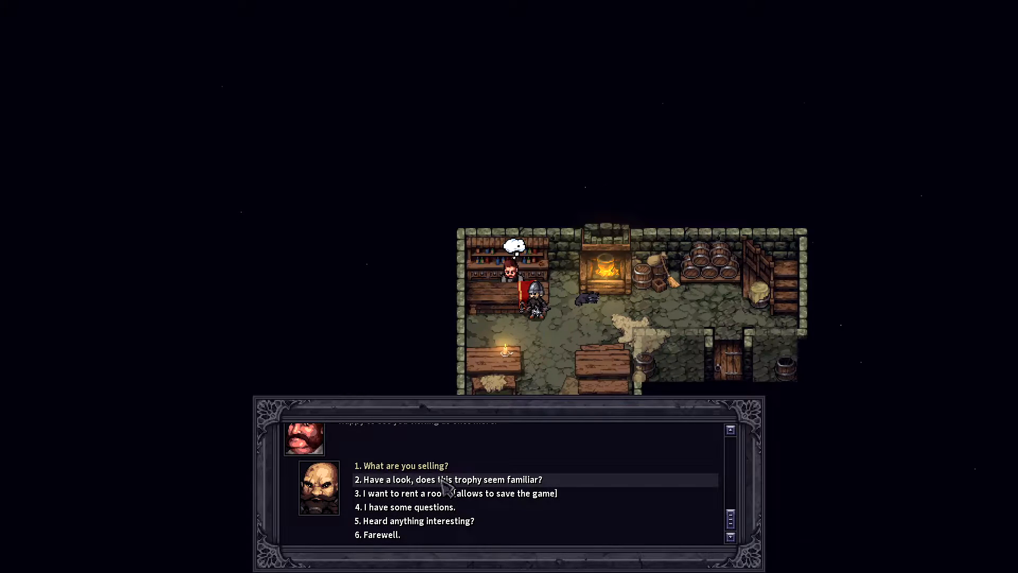
# Show Brukk the boar trophy with 'does this trophy seem familiar?' and keep listening to his reaction
pyautogui.click(451, 479)
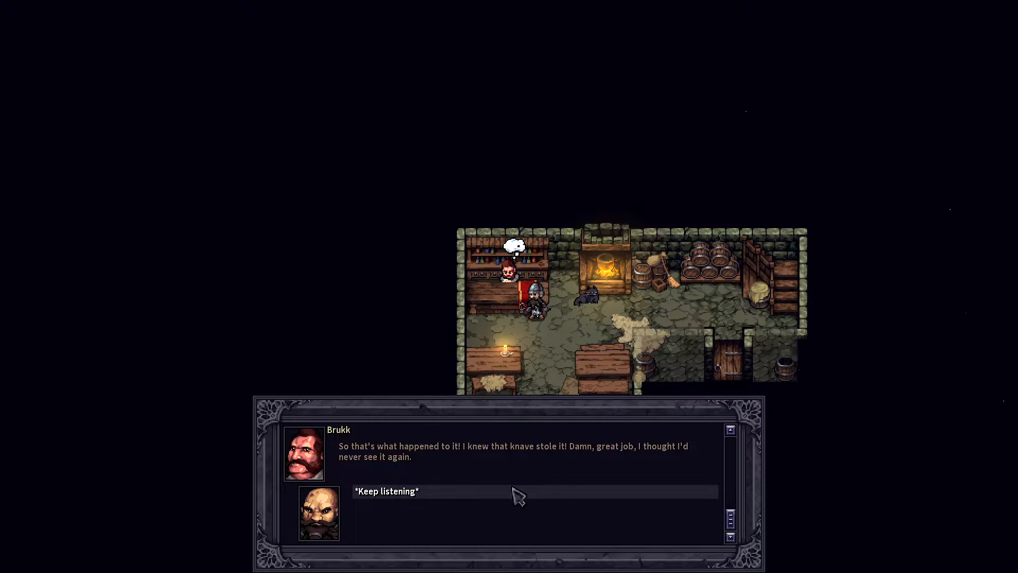
pyautogui.click(386, 491)
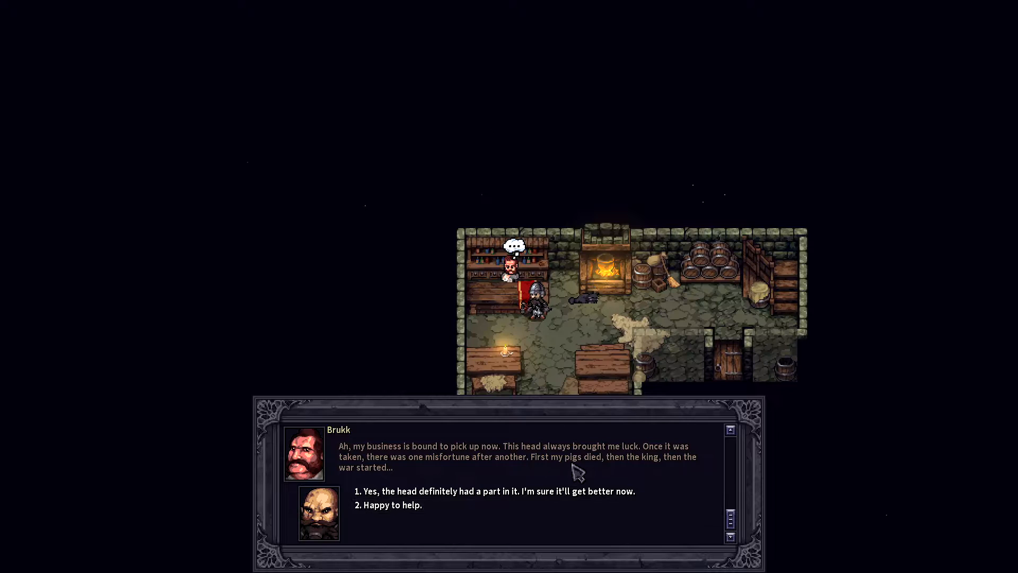
pyautogui.moveTo(517, 499)
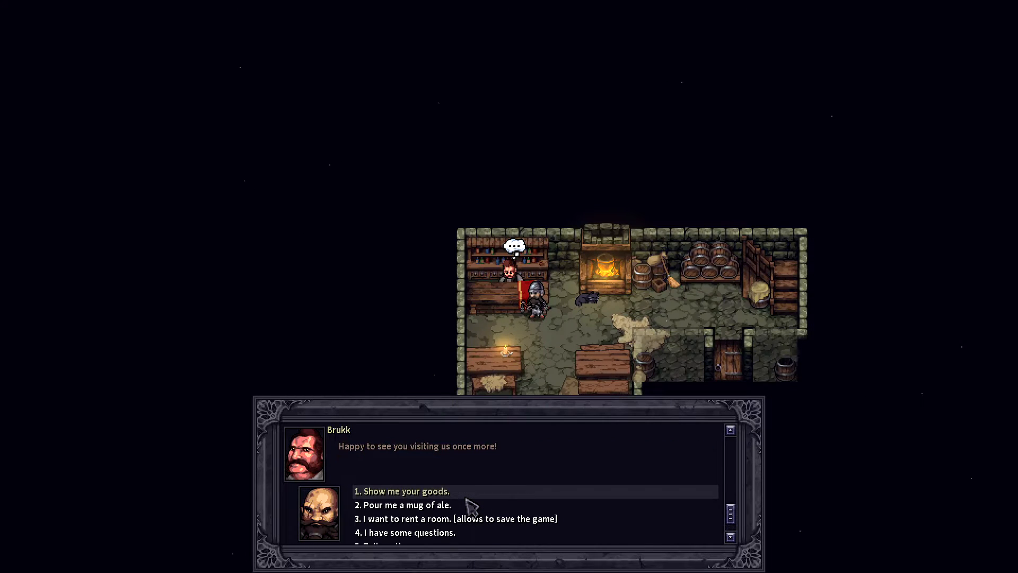
# Have Brukk pour a mug of ale, confirm the reward, ask him some questions and end the talk
pyautogui.click(404, 505)
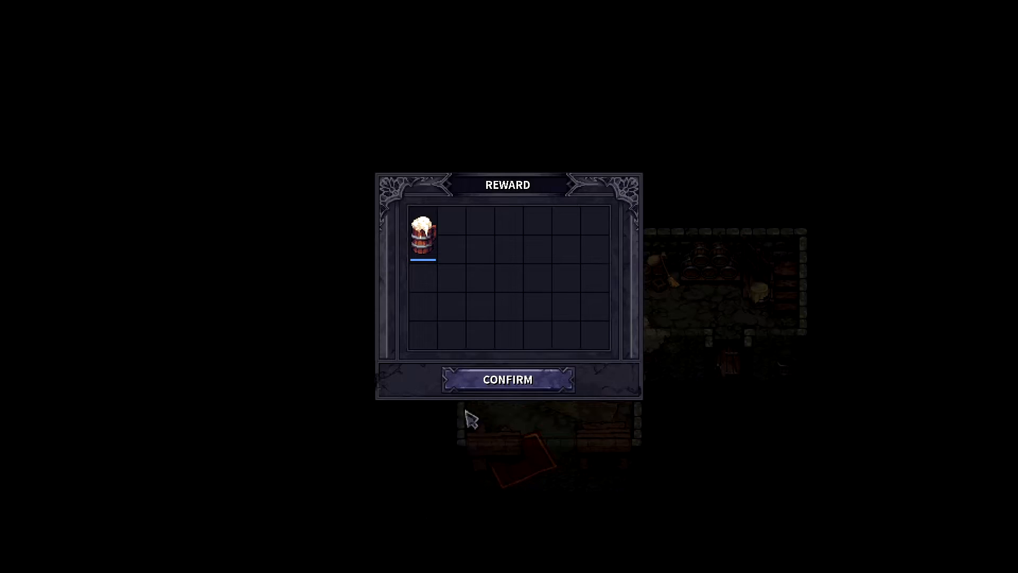
pyautogui.click(507, 380)
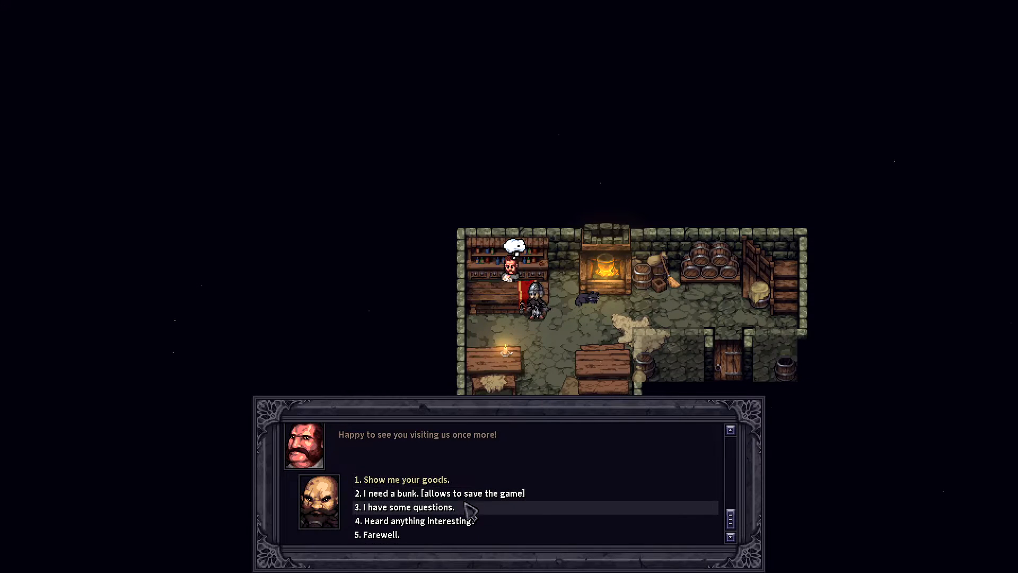
pyautogui.click(432, 493)
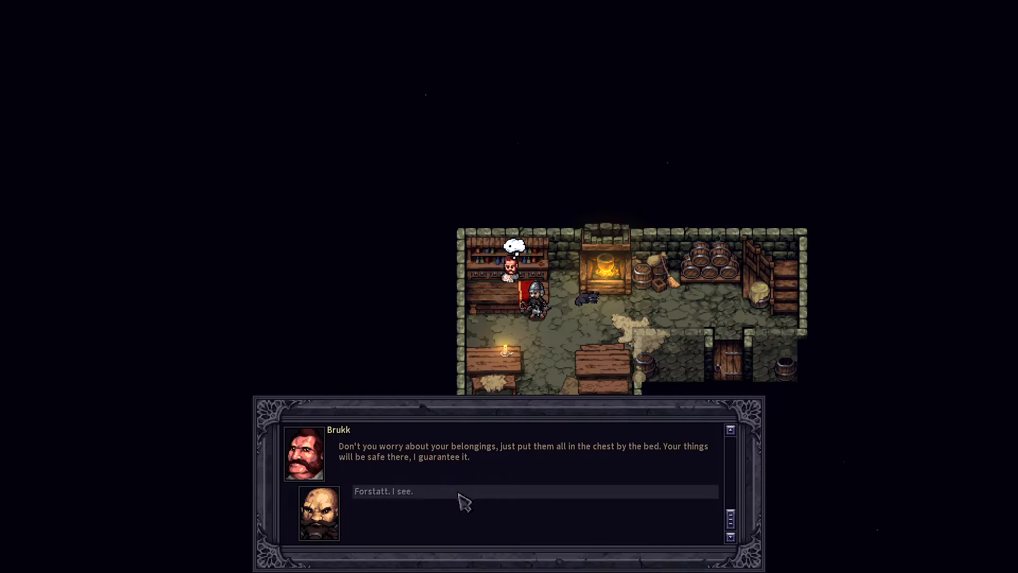
pyautogui.click(463, 491)
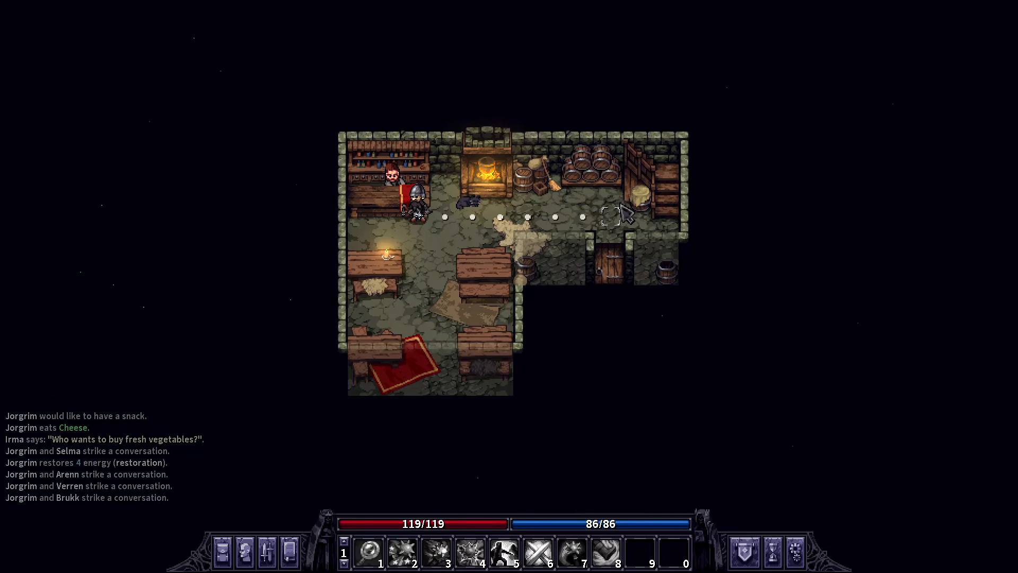